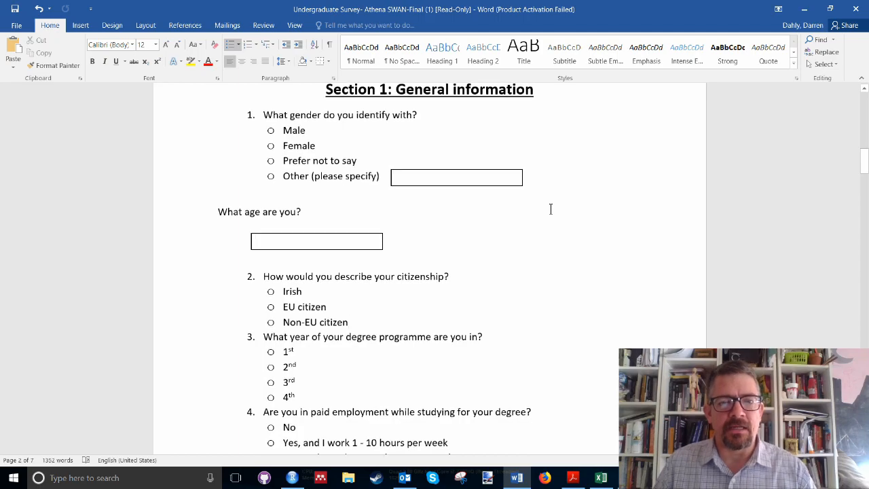
Scroll through the survey questionnaire and return to the coding workbook.
scroll("down", 3)
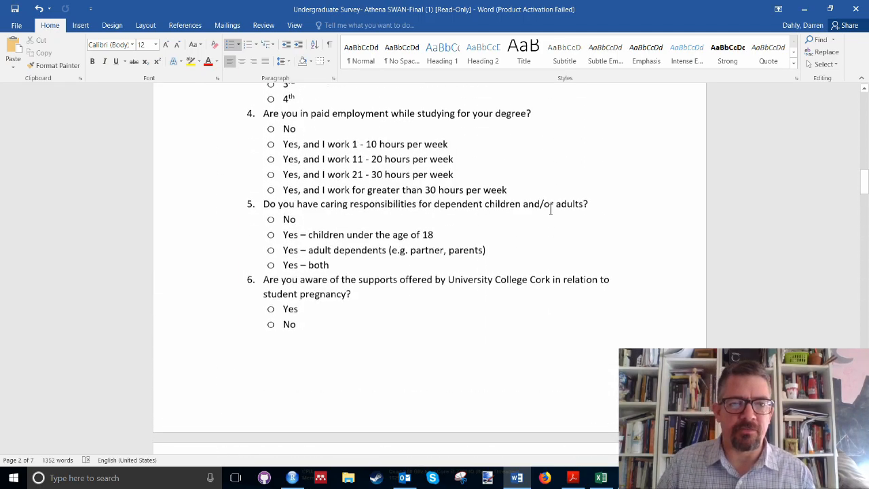
scroll("down", 3)
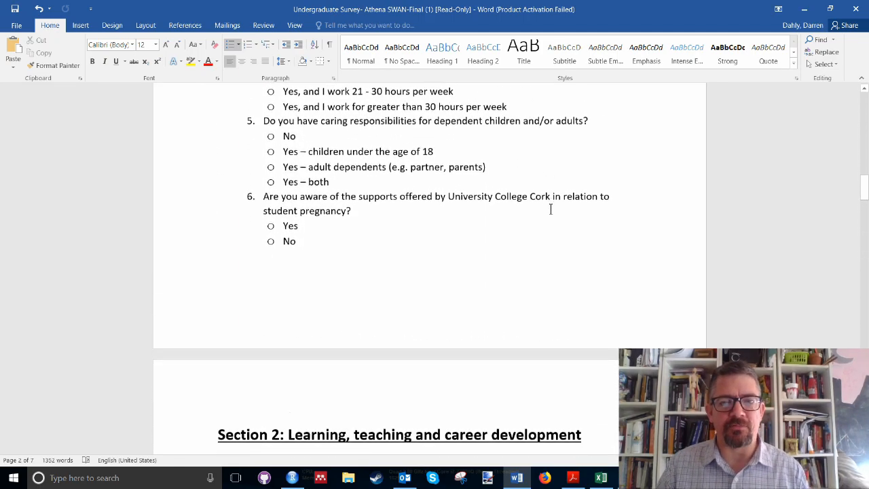
scroll("down", 3)
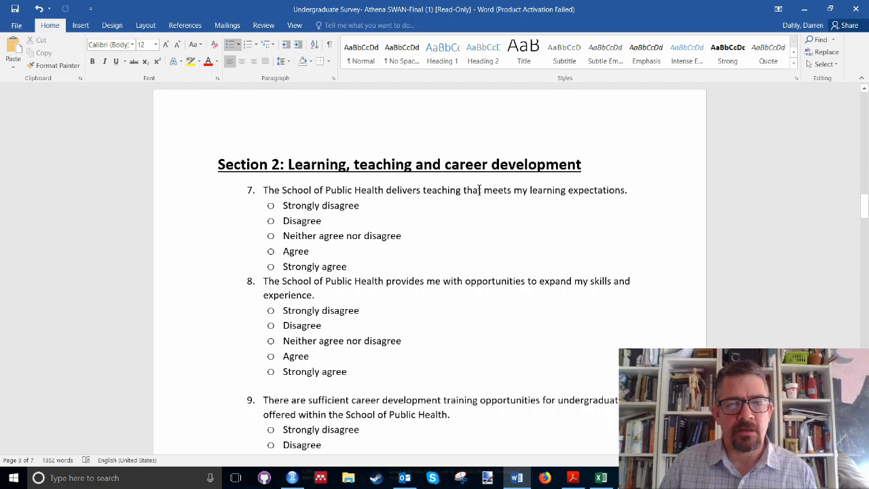
scroll("down", 3)
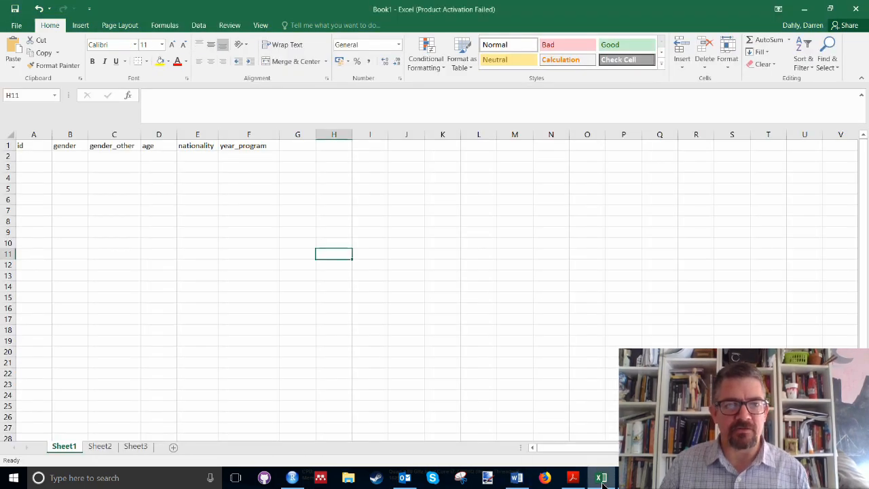
mouse_move(179, 356)
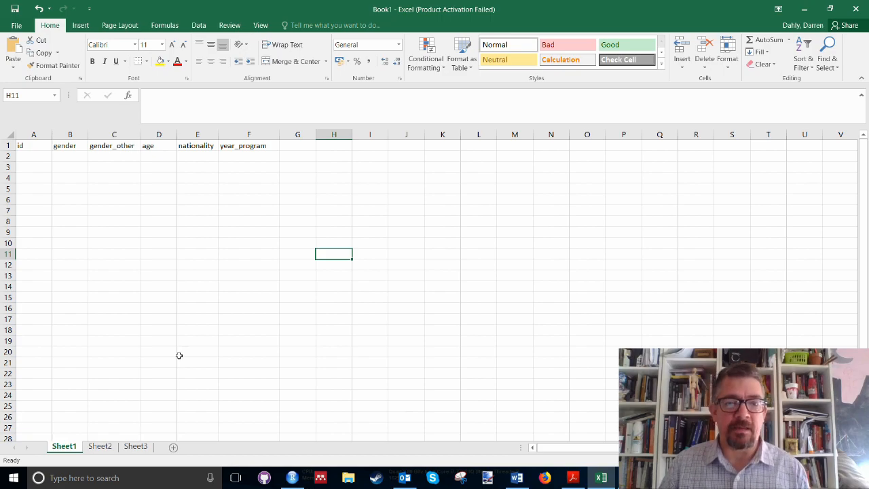
mouse_move(176, 356)
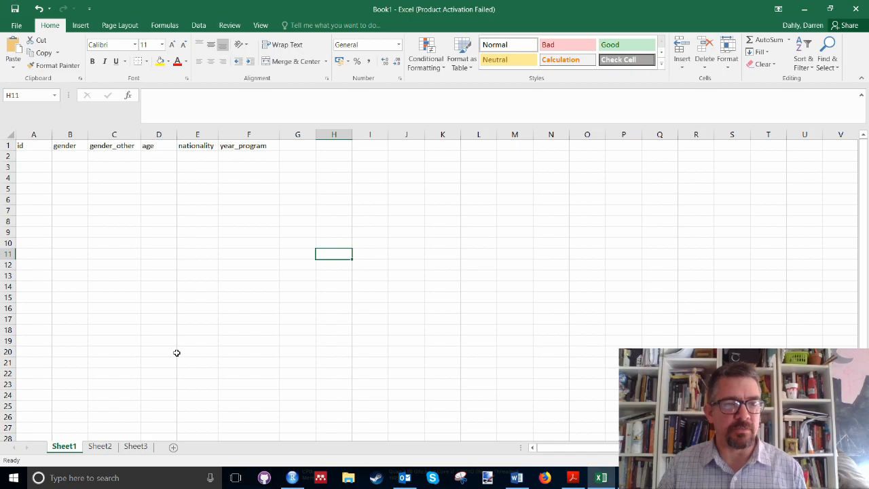
mouse_move(212, 340)
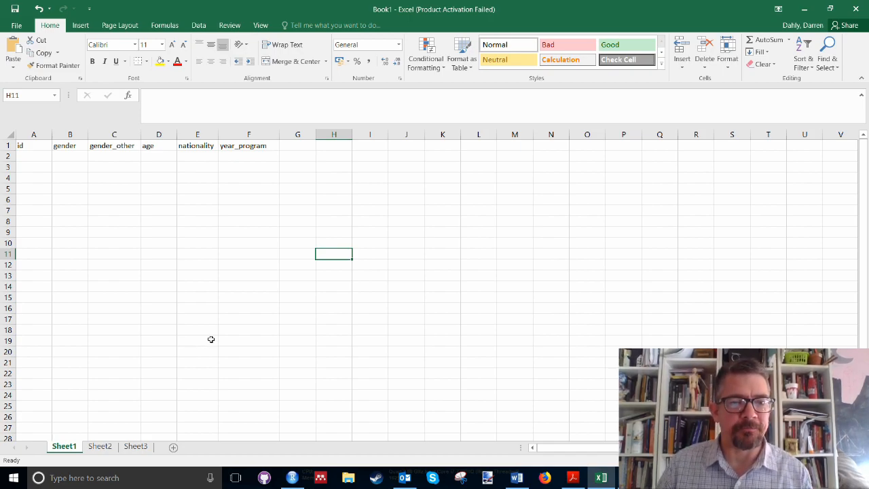
mouse_move(246, 326)
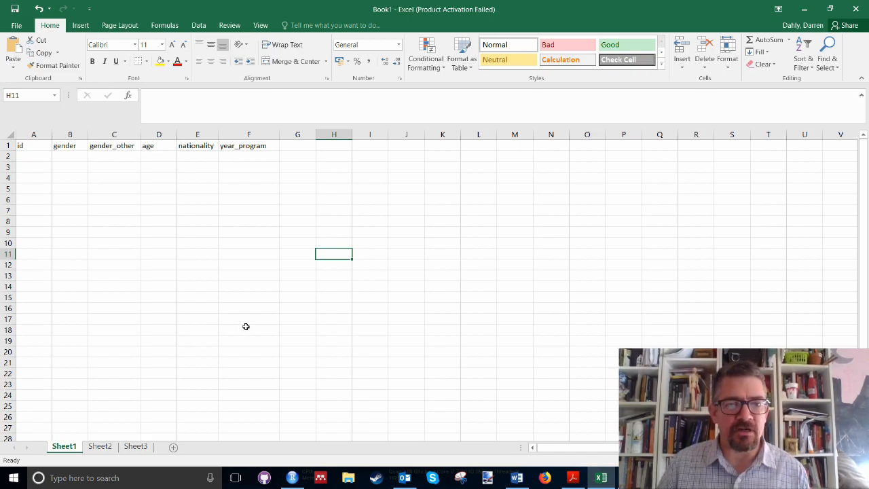
mouse_move(249, 321)
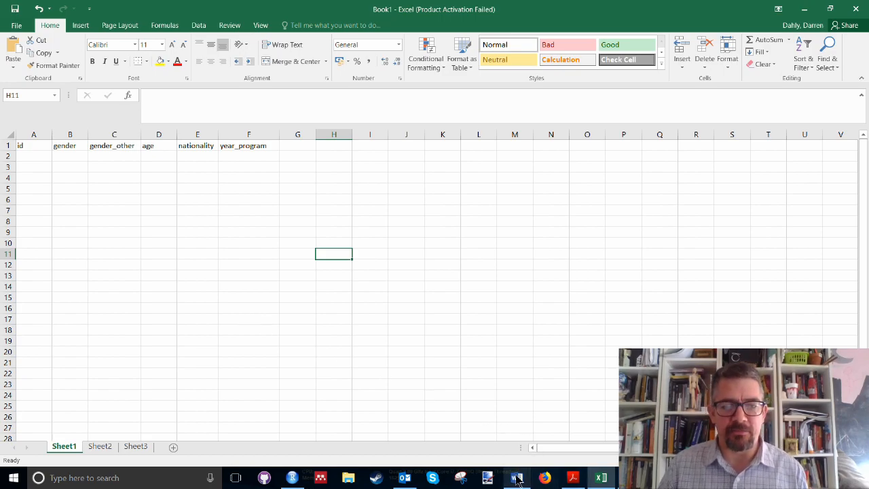
left_click(516, 478)
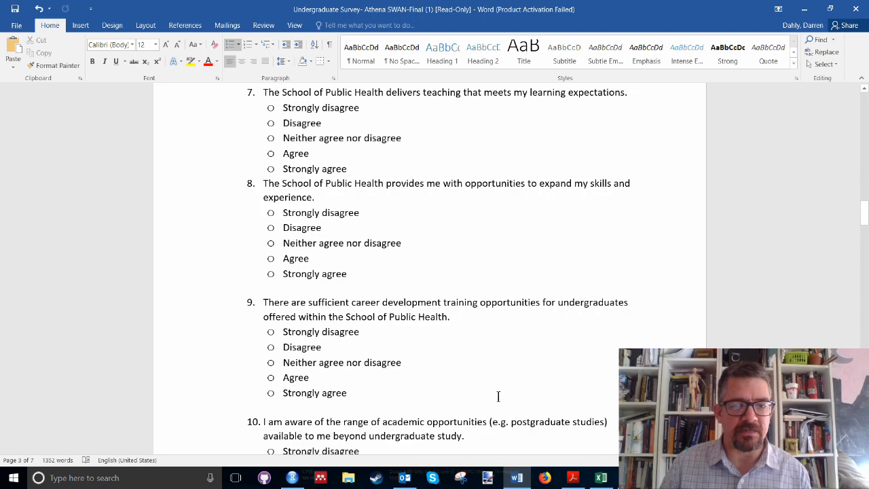
left_click(601, 478)
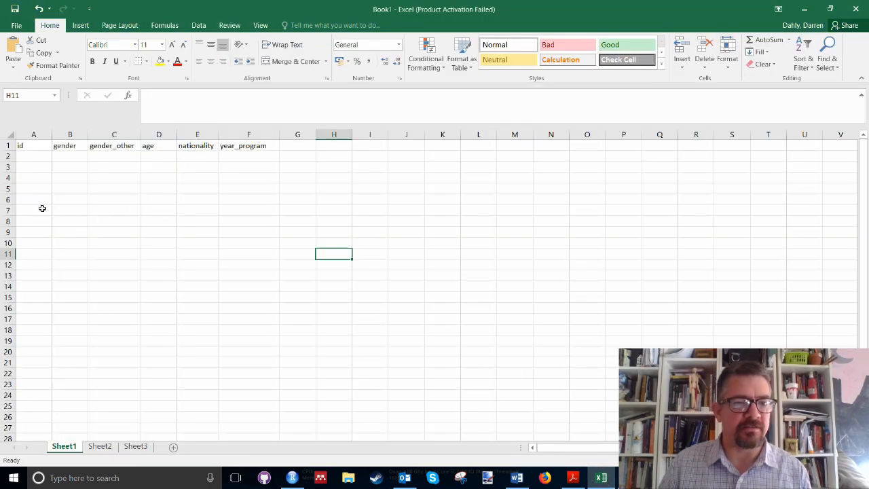
mouse_move(60, 218)
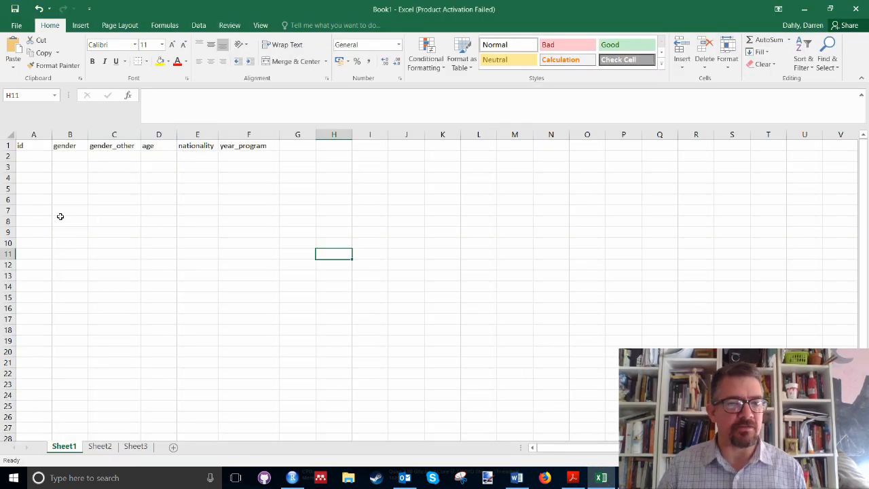
mouse_move(63, 223)
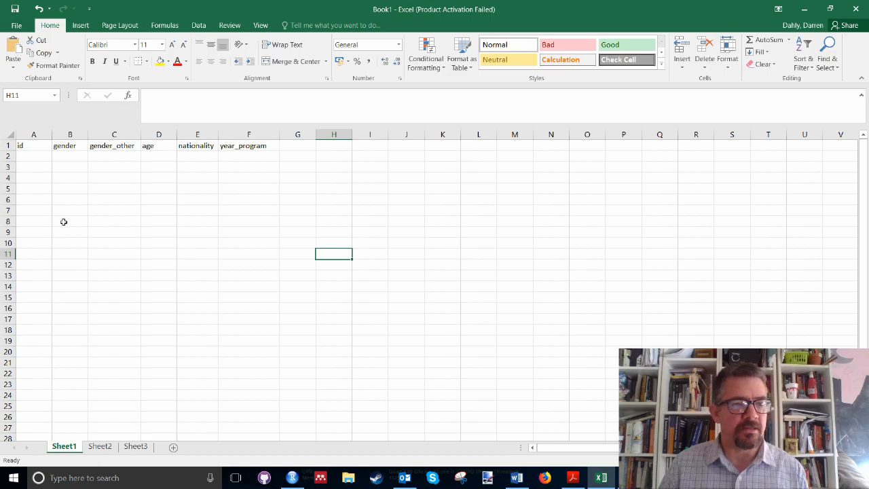
mouse_move(130, 225)
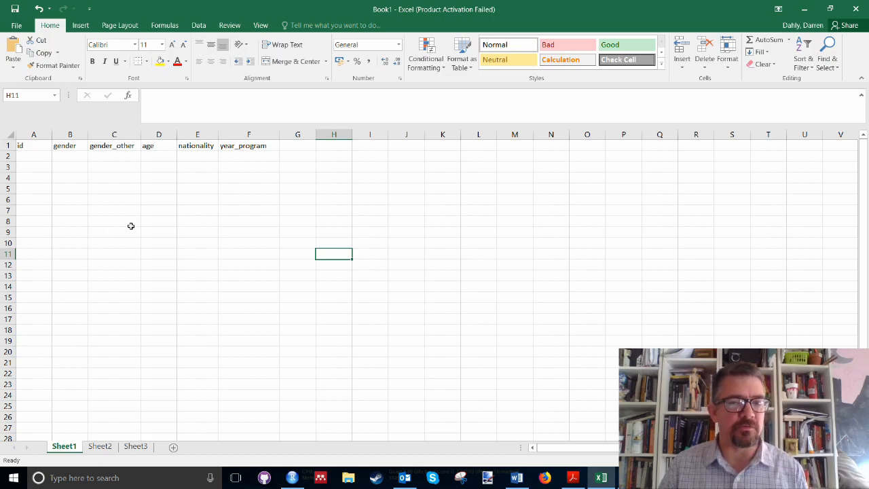
mouse_move(233, 178)
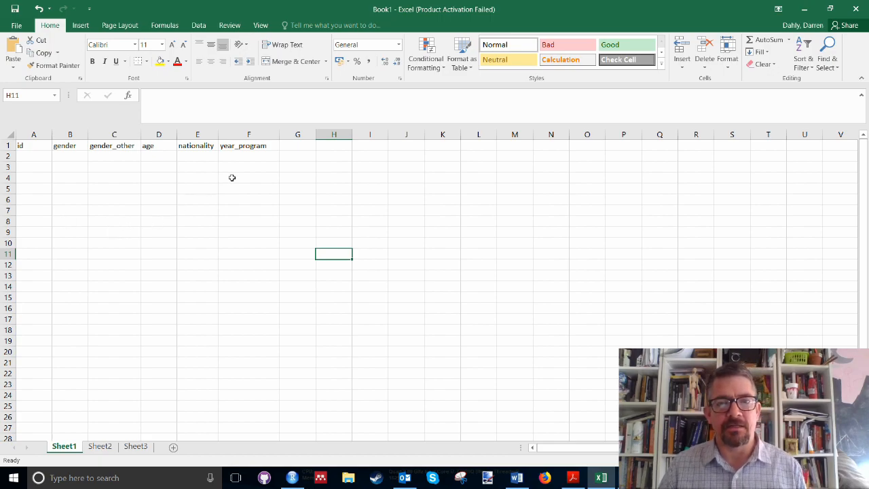
mouse_move(233, 182)
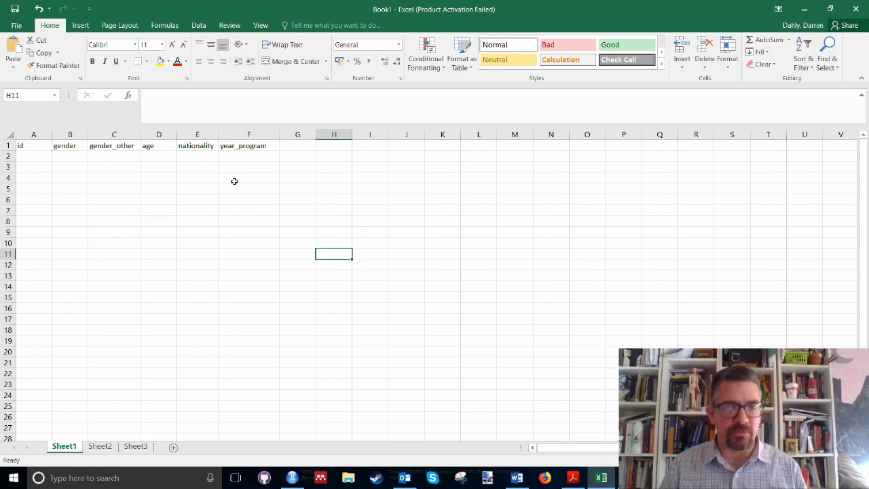
mouse_move(230, 168)
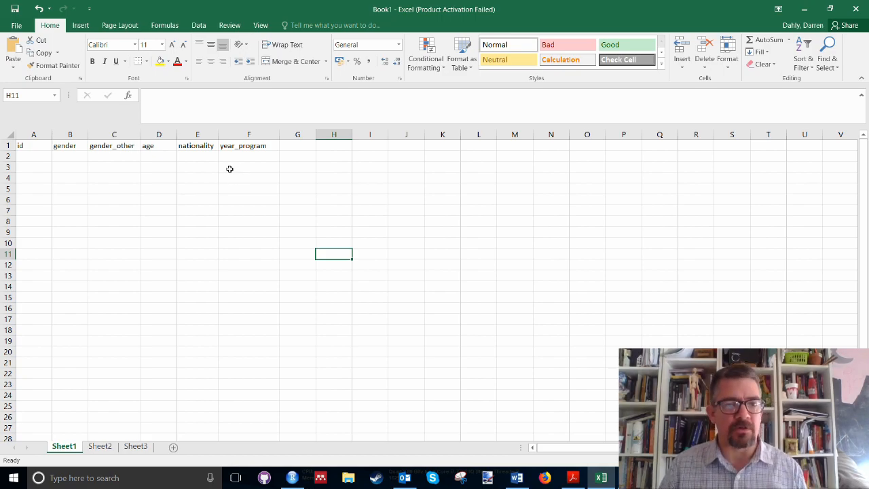
mouse_move(245, 172)
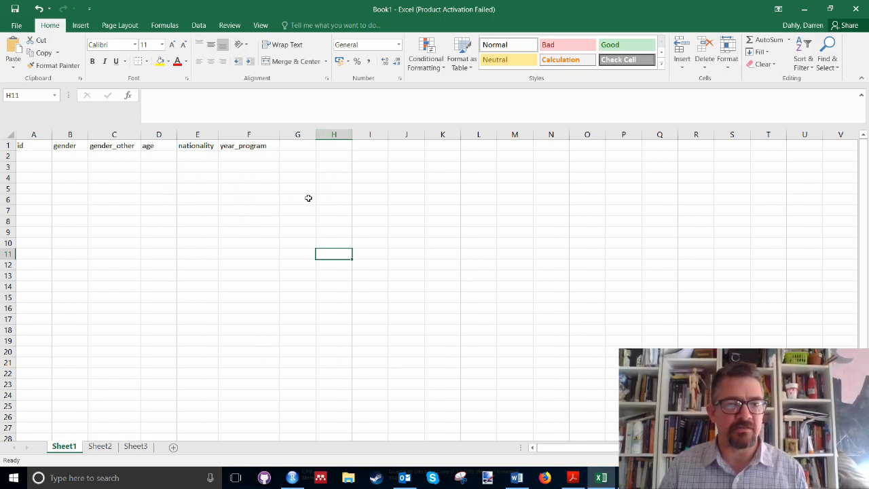
mouse_move(212, 226)
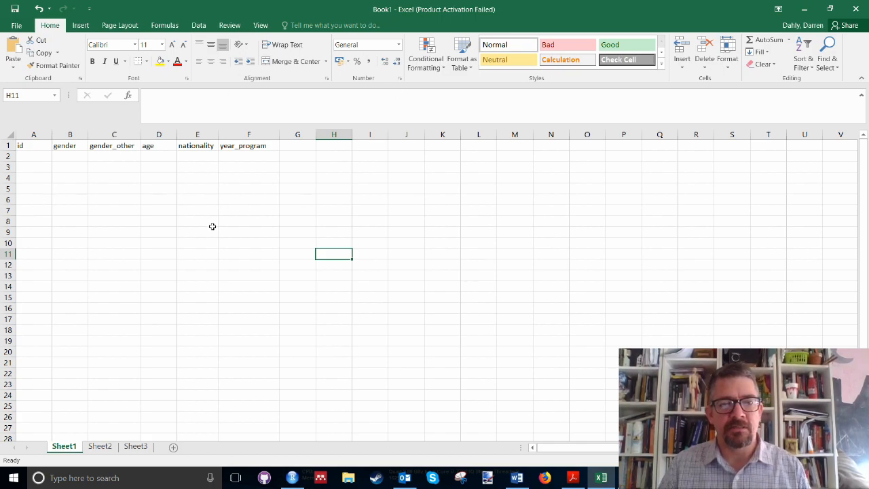
mouse_move(215, 226)
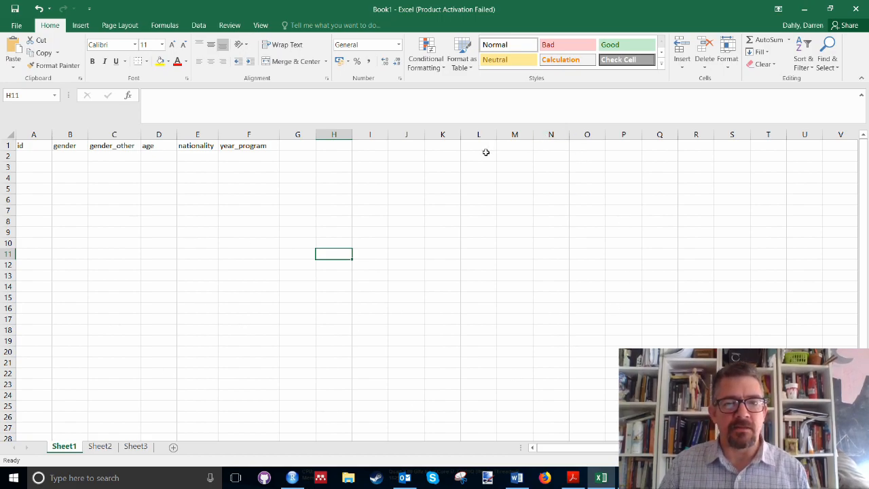
mouse_move(326, 311)
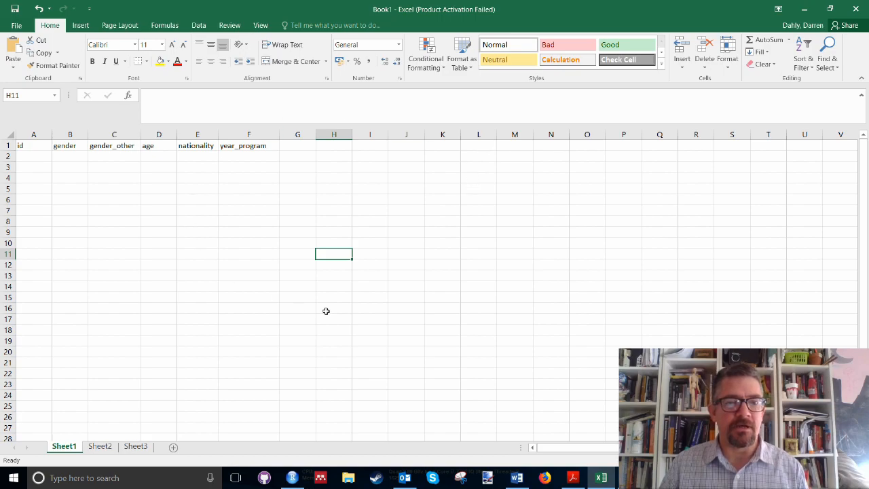
mouse_move(311, 217)
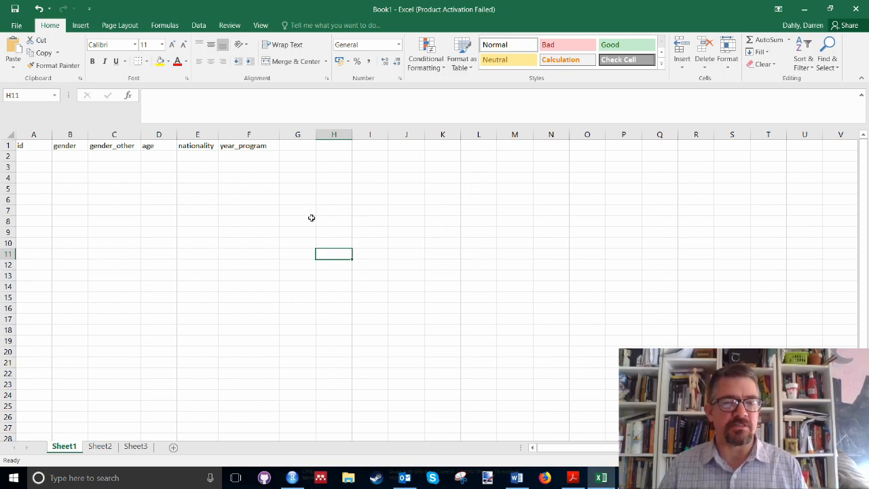
mouse_move(32, 124)
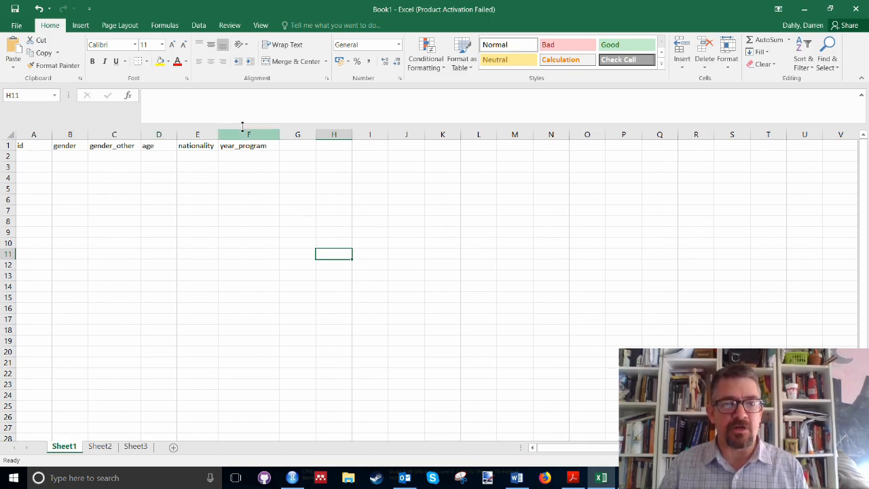
mouse_move(252, 136)
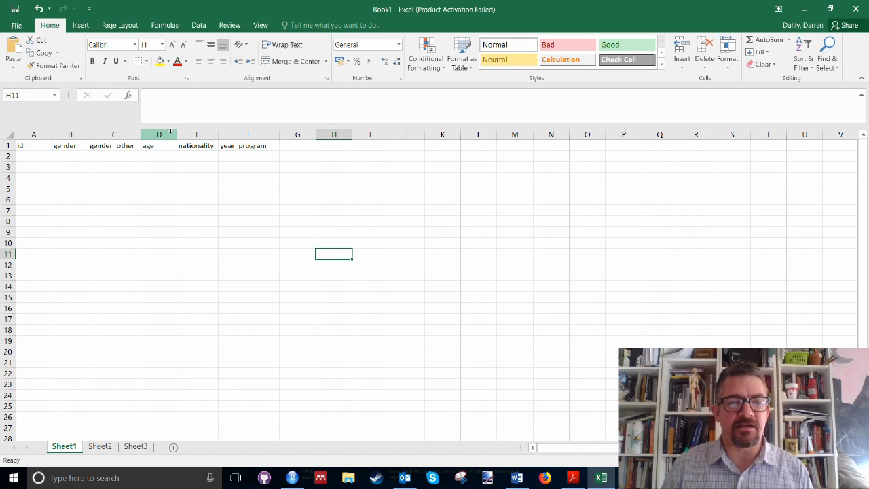
Enter test ages 20, 56 and 'dog' under age to exercise the whole-number validation.
type("1")
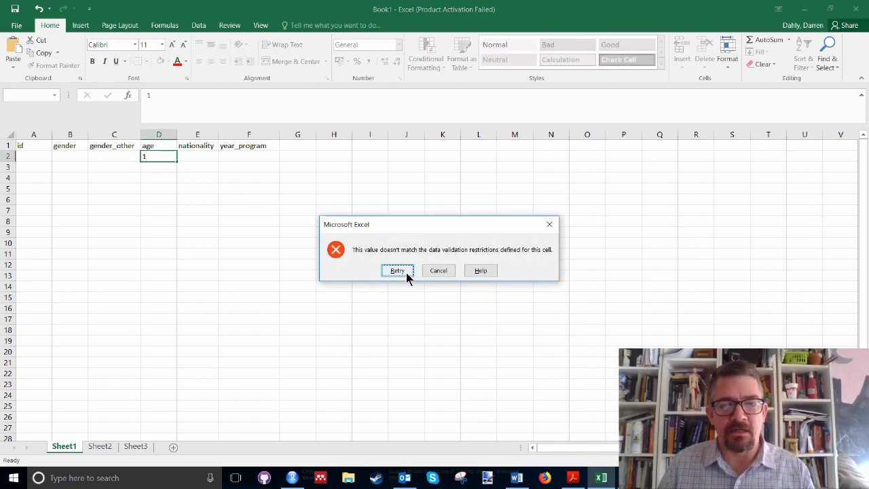
left_click(397, 271)
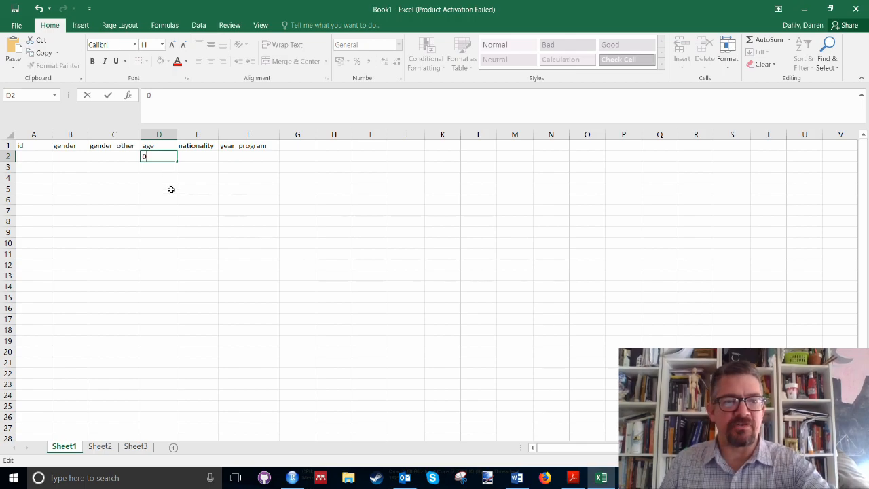
type("2")
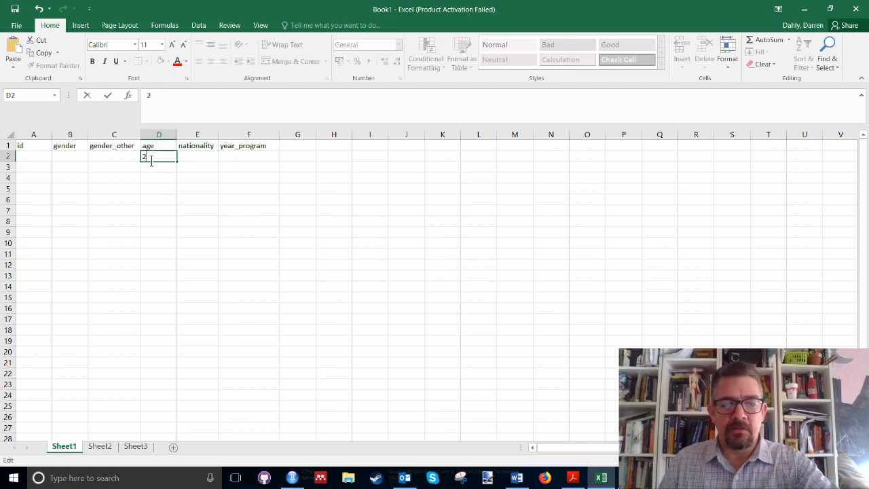
type("0")
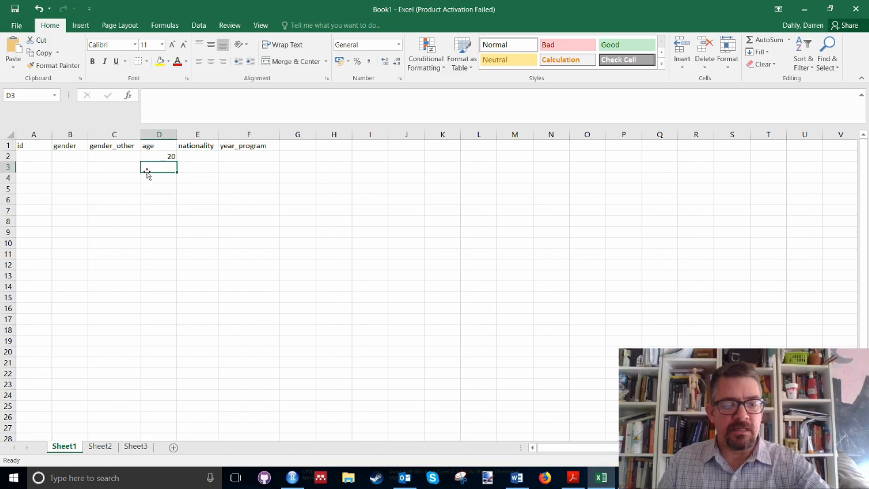
type("56")
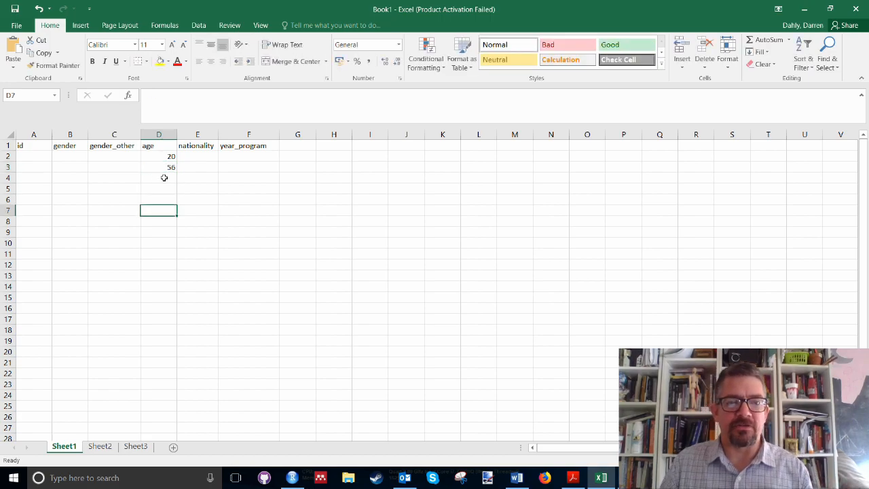
type("dog")
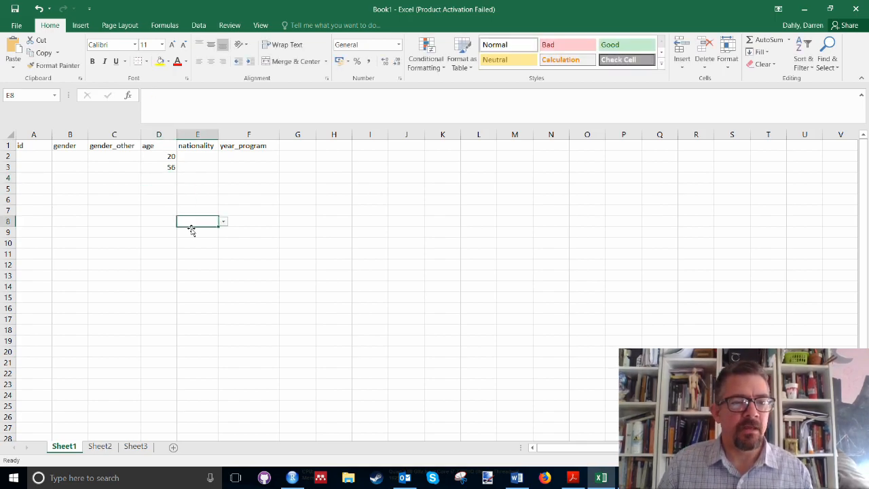
left_click(157, 166)
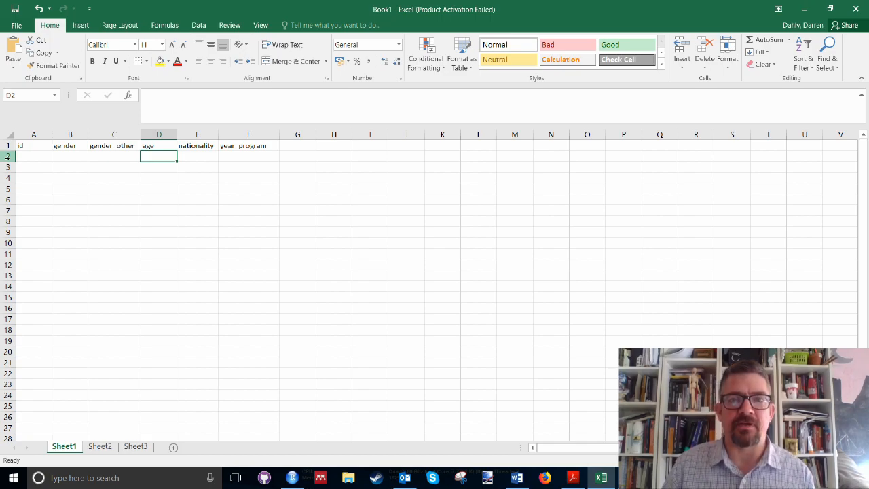
mouse_move(98, 249)
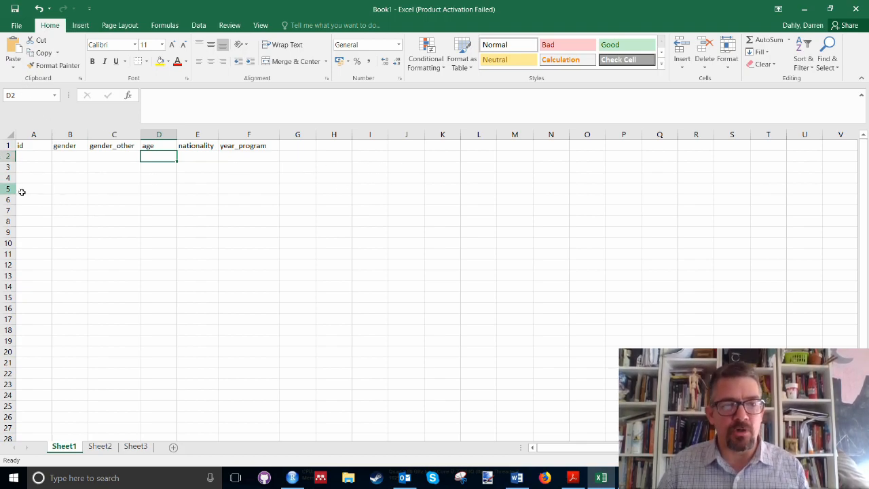
mouse_move(299, 177)
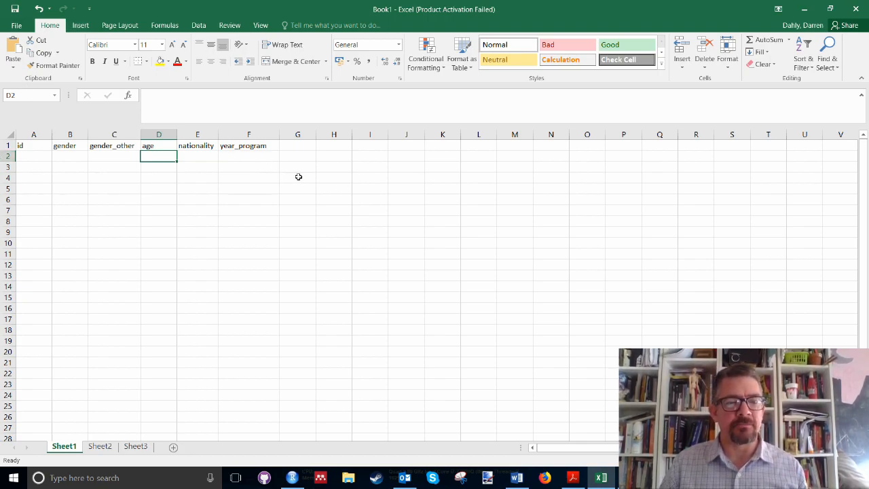
mouse_move(32, 277)
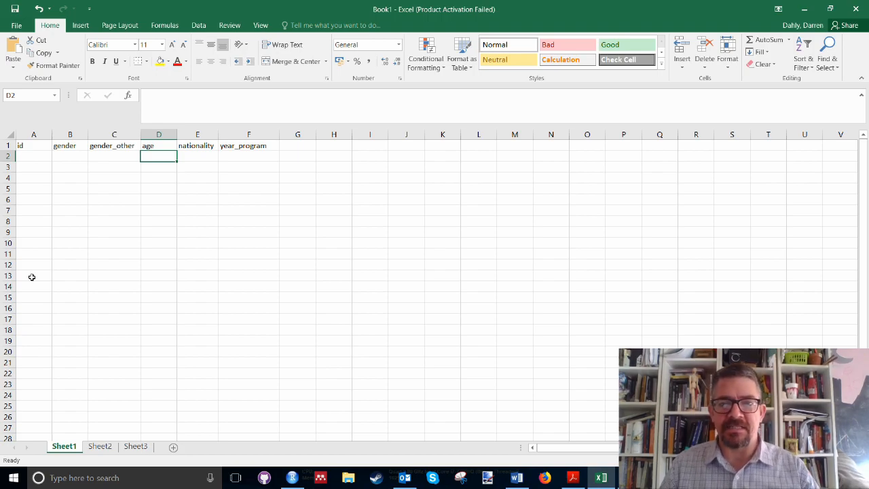
mouse_move(92, 128)
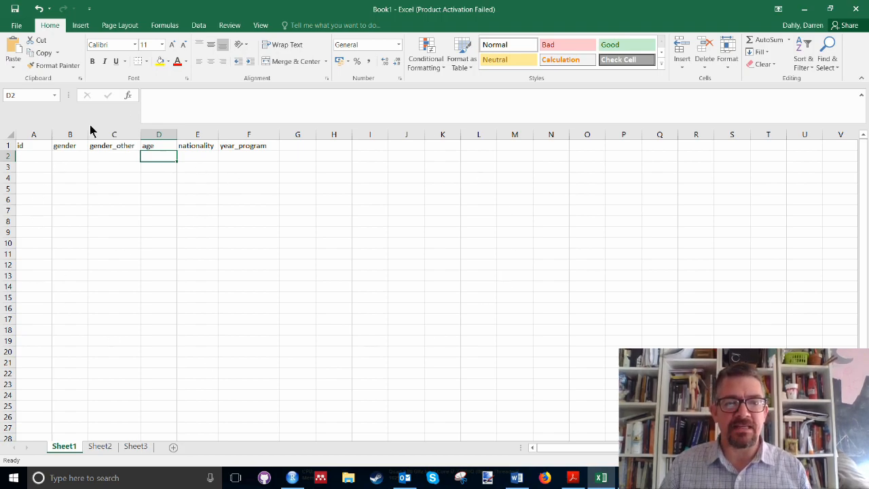
mouse_move(201, 242)
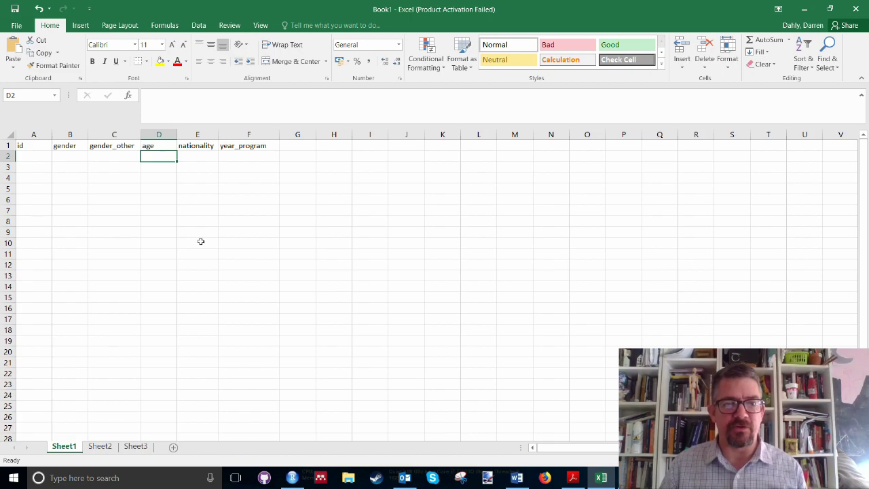
mouse_move(348, 302)
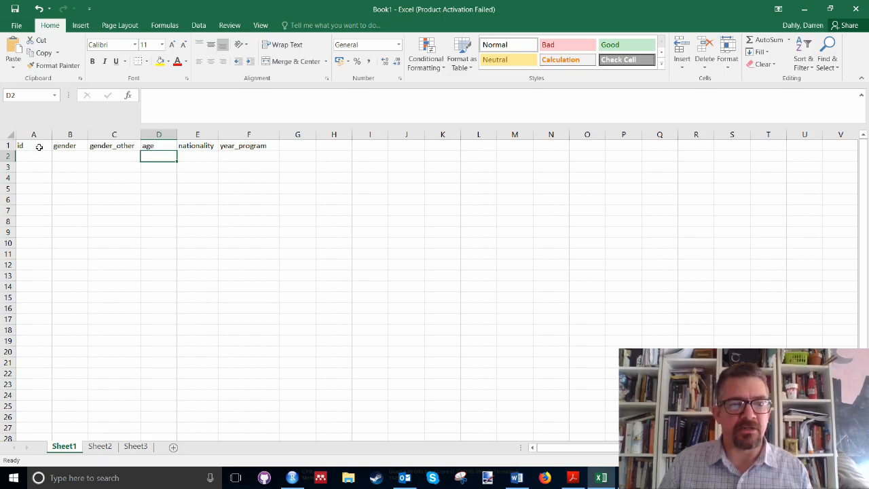
Review the age and year_program header cells.
left_click(157, 145)
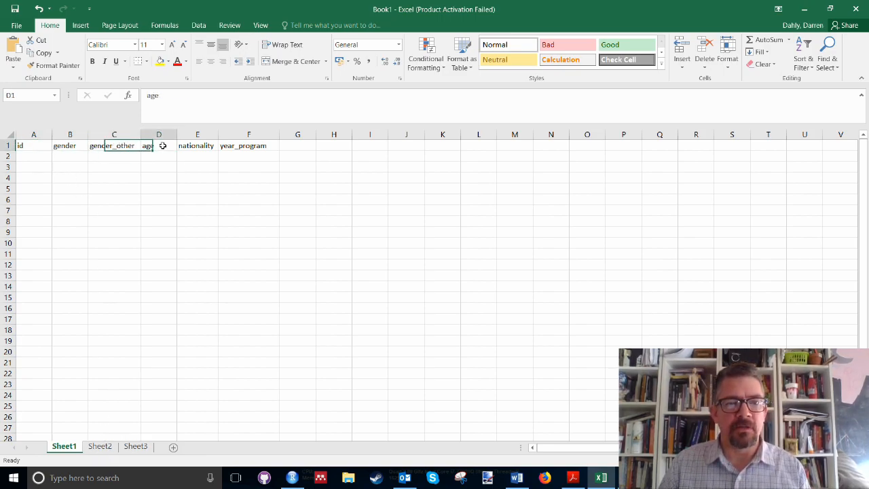
left_click(248, 146)
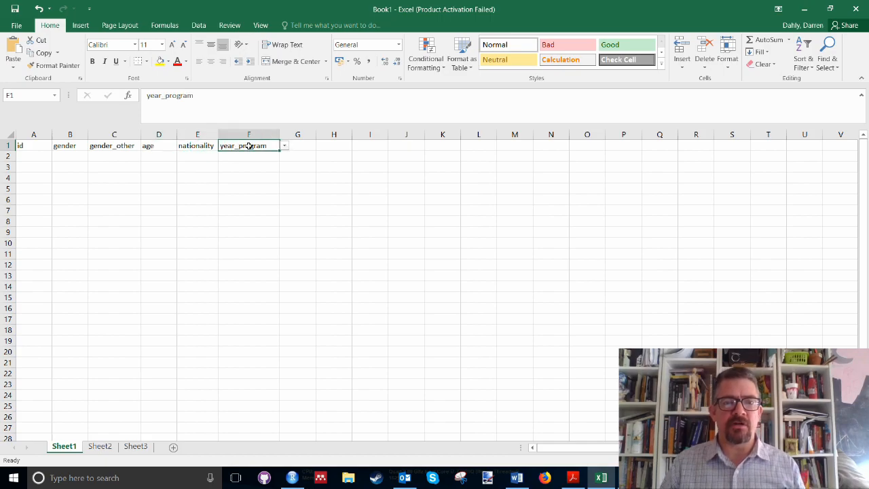
mouse_move(273, 207)
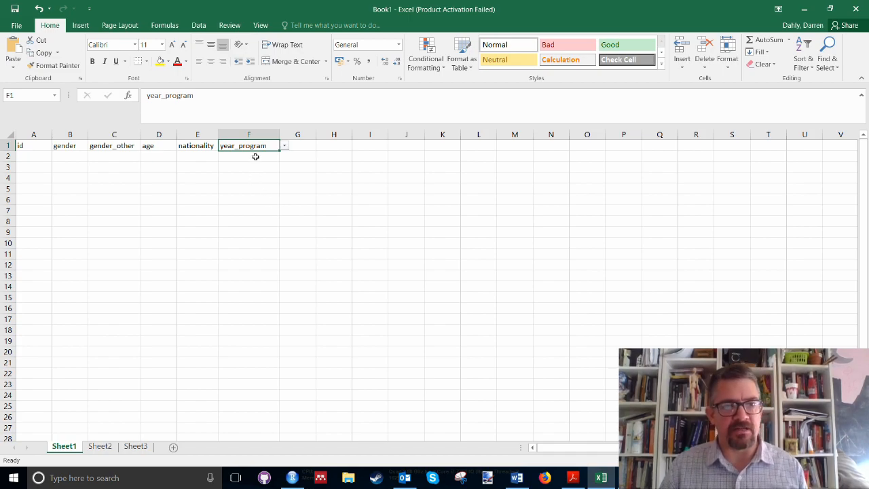
mouse_move(139, 171)
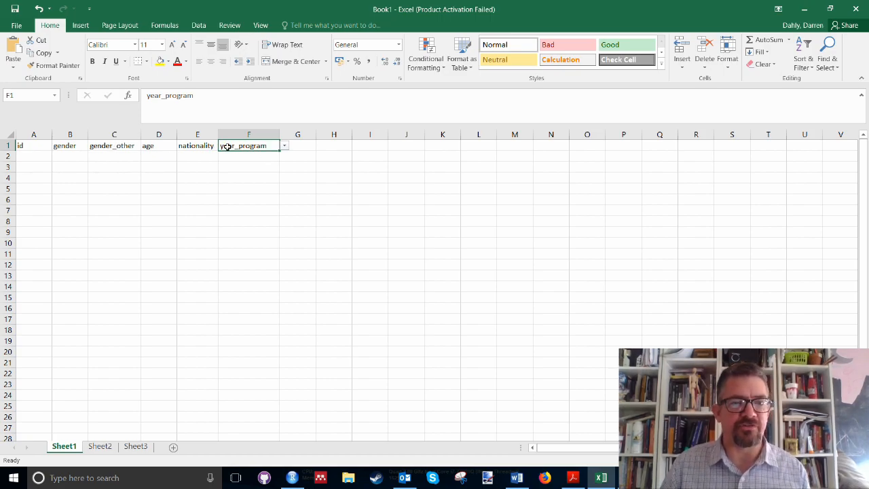
mouse_move(212, 194)
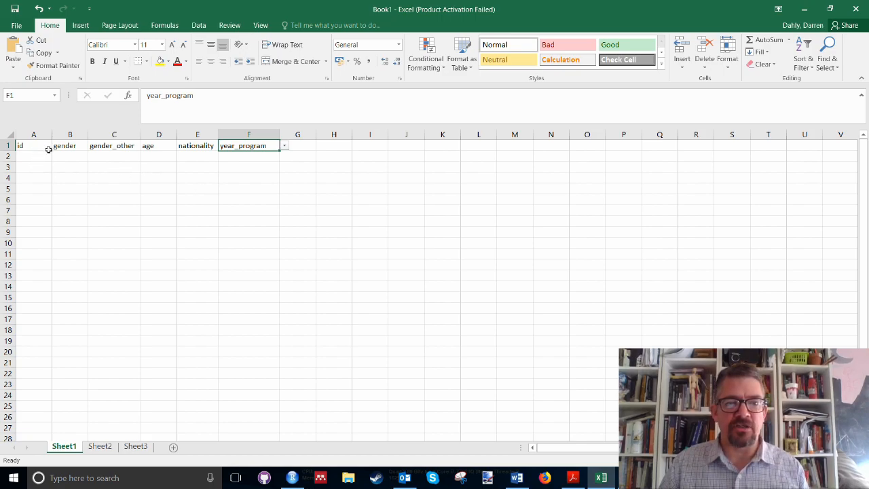
mouse_move(220, 171)
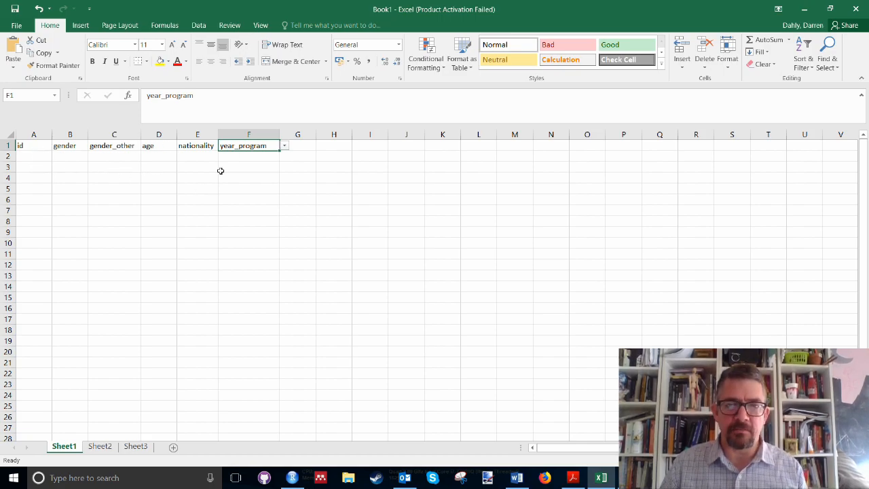
mouse_move(114, 388)
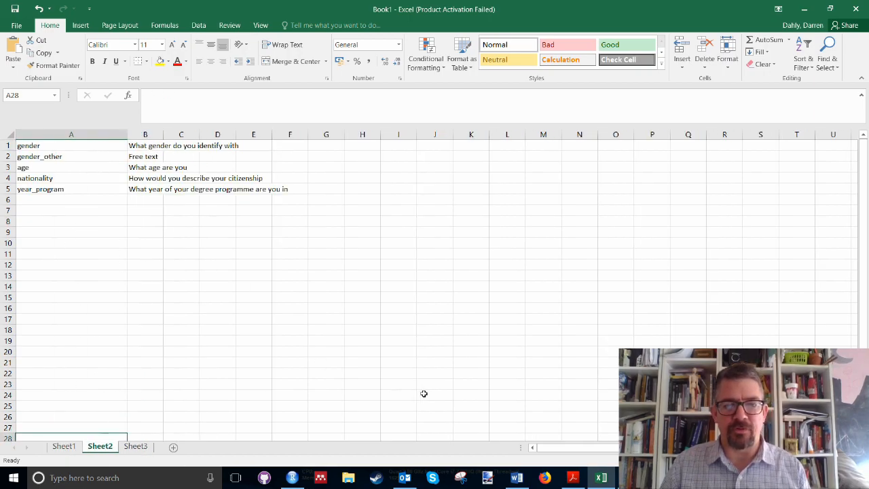
mouse_move(516, 478)
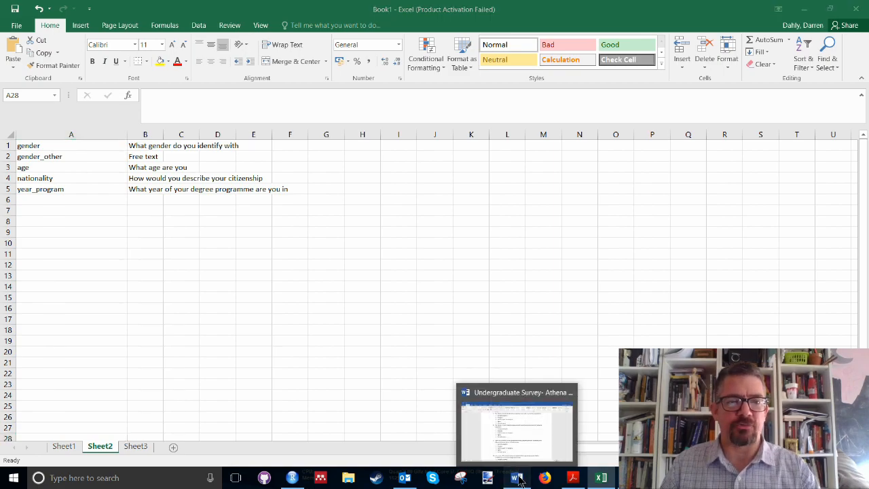
left_click(516, 423)
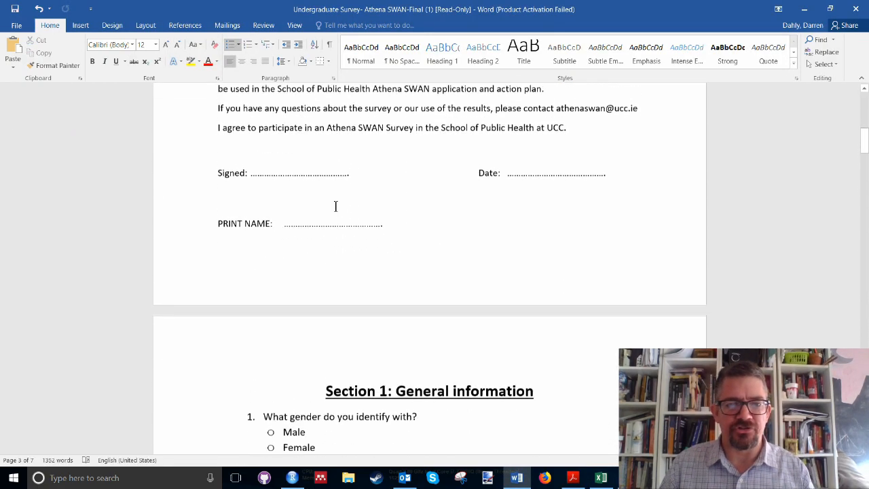
scroll("down", 3)
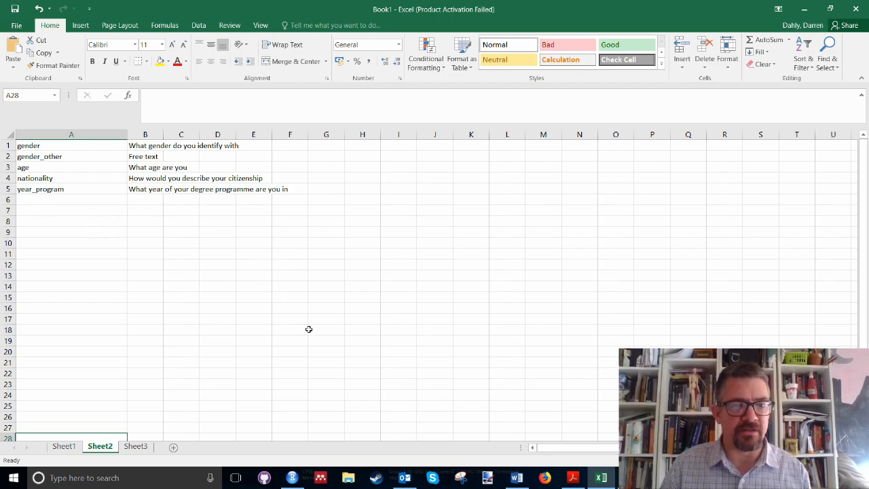
mouse_move(254, 366)
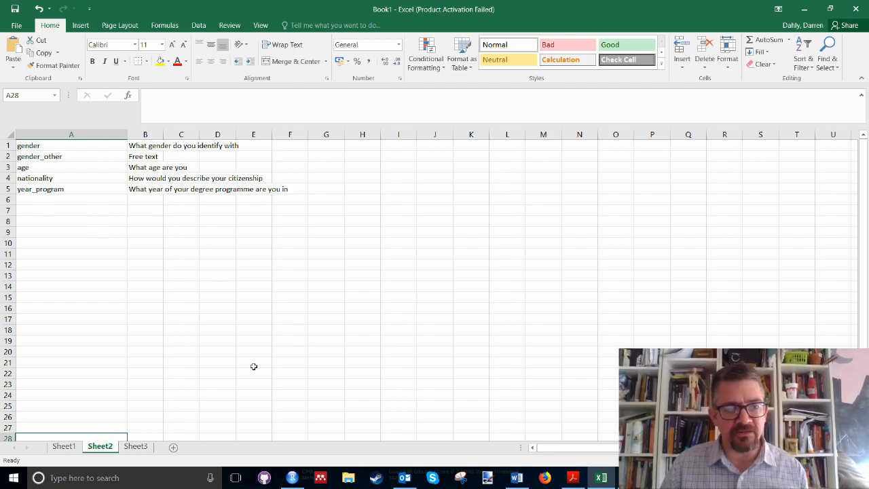
left_click(136, 446)
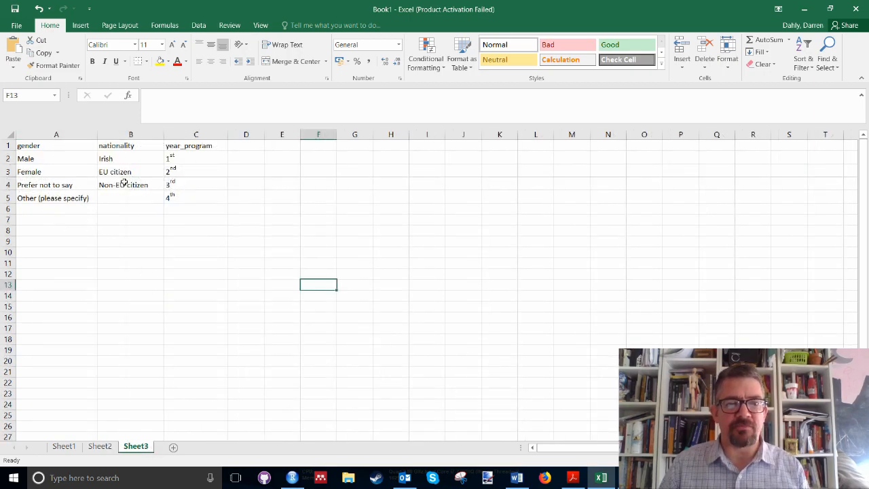
mouse_move(206, 236)
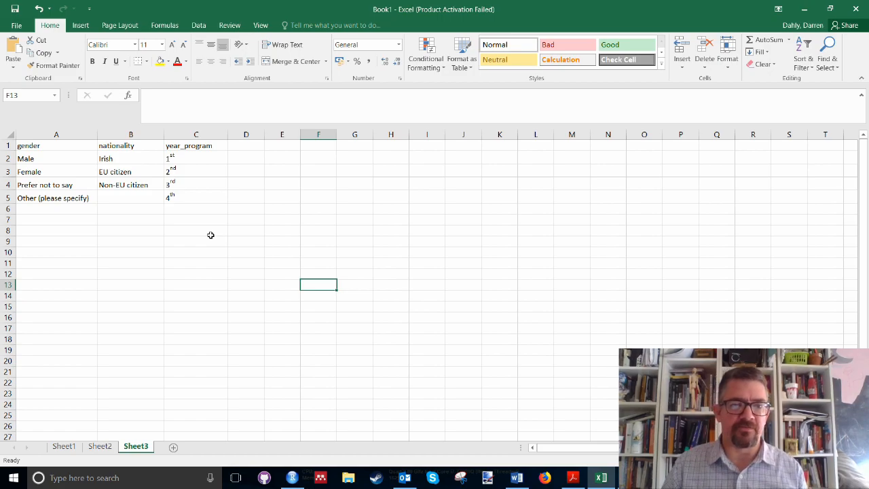
mouse_move(227, 227)
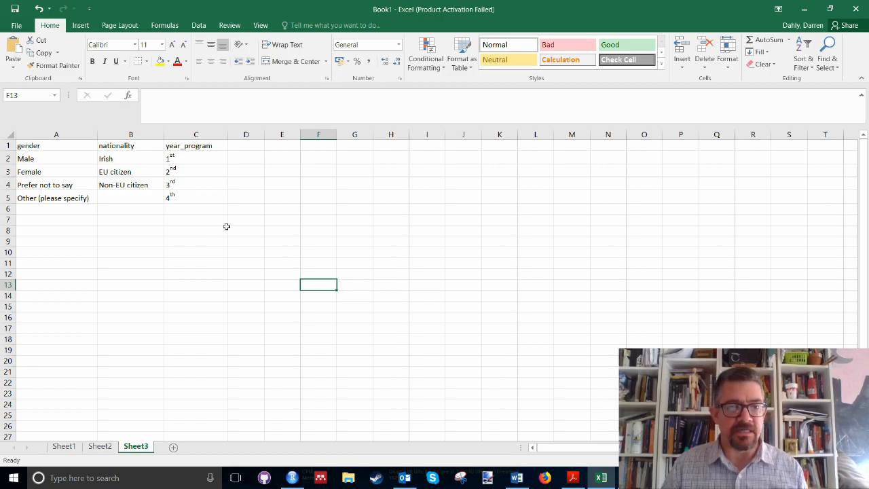
mouse_move(263, 241)
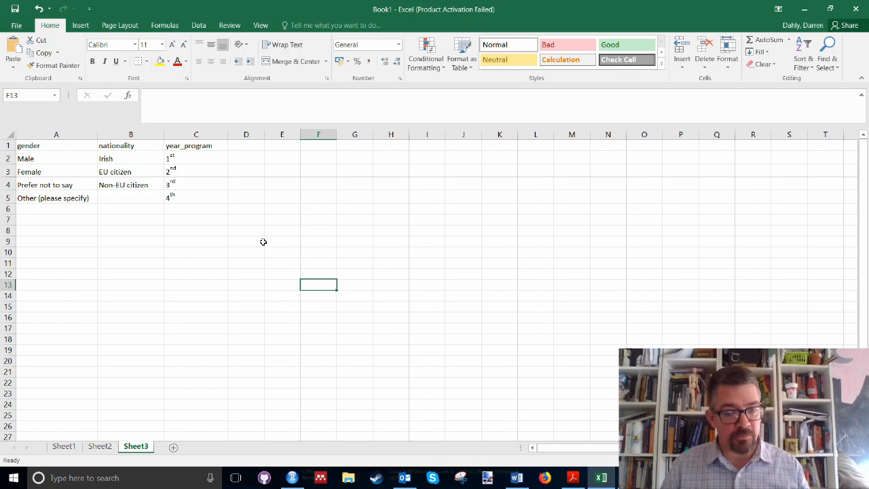
mouse_move(280, 251)
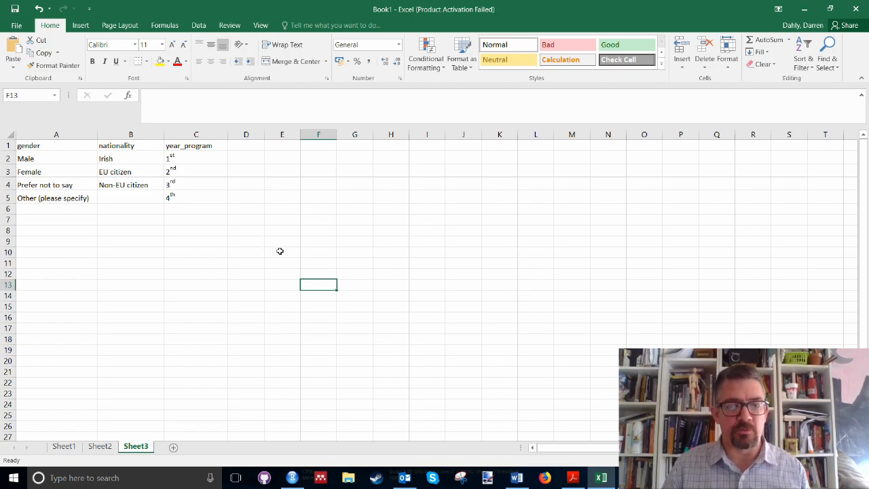
mouse_move(395, 368)
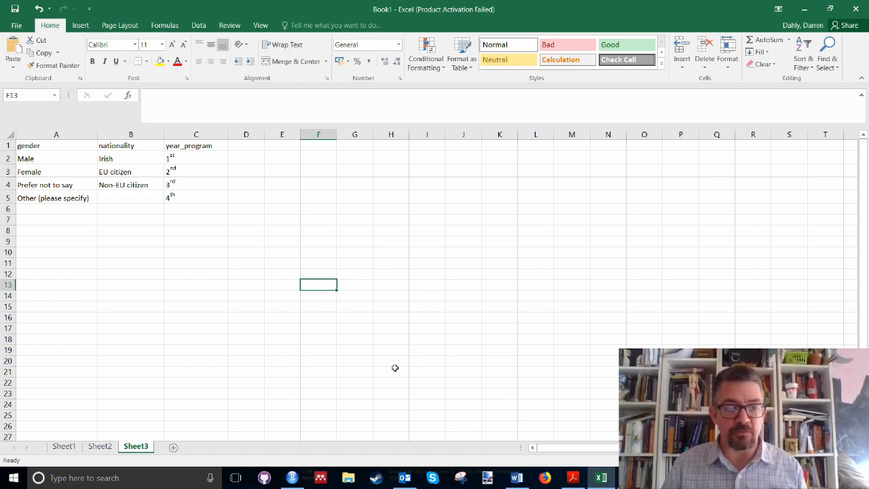
mouse_move(442, 386)
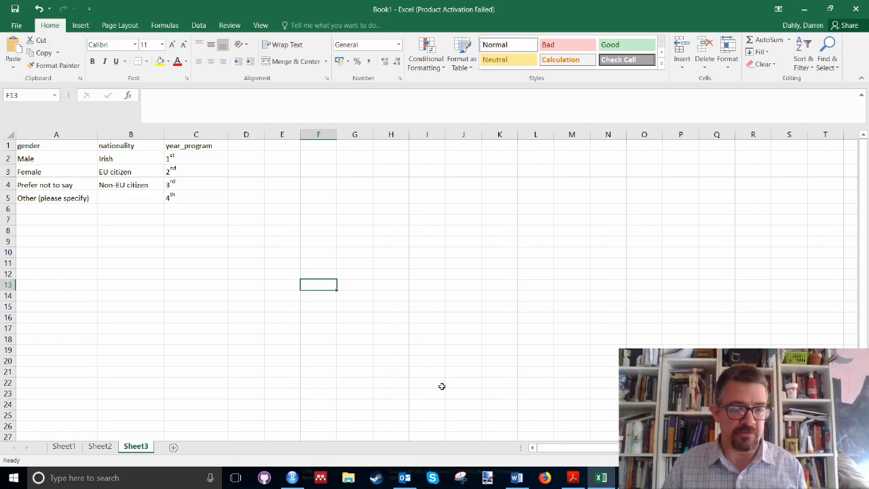
Return to Sheet1 with its variable headers id through year_program.
left_click(63, 445)
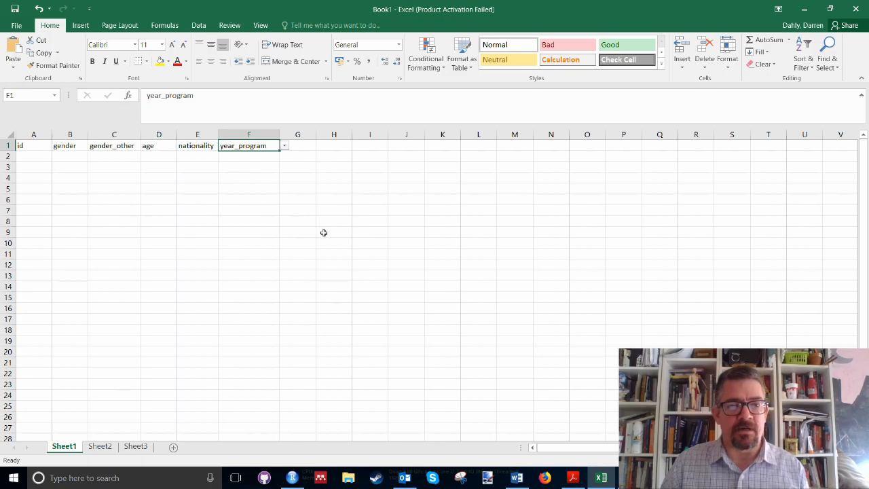
mouse_move(338, 217)
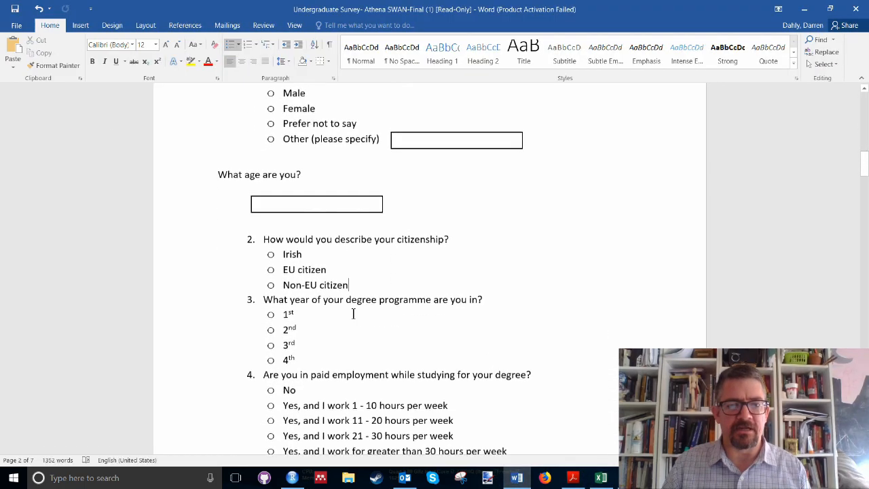
scroll("down", 3)
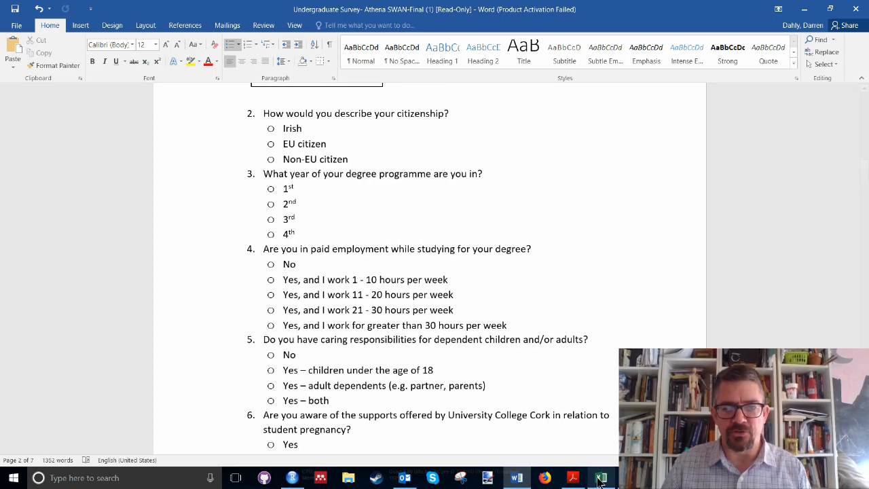
left_click(600, 478)
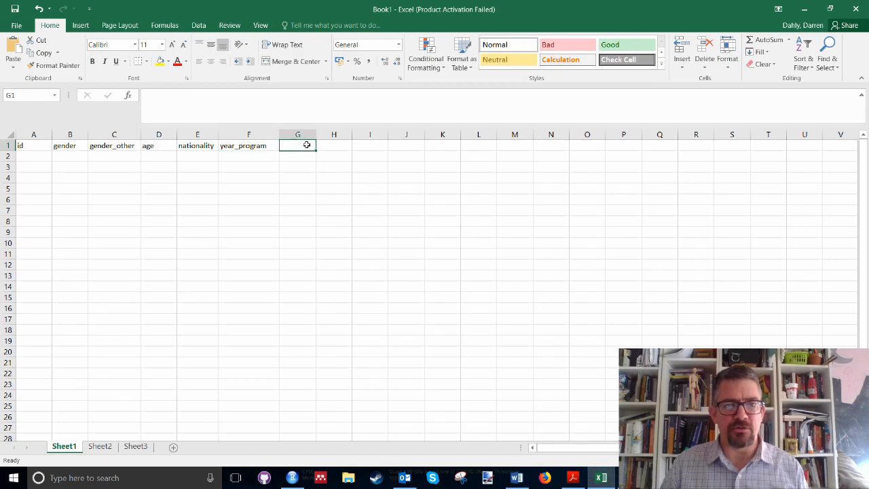
Add 'paid' as a Sheet1 header and a Sheet3 response-list column, then return to Sheet2.
type("paid")
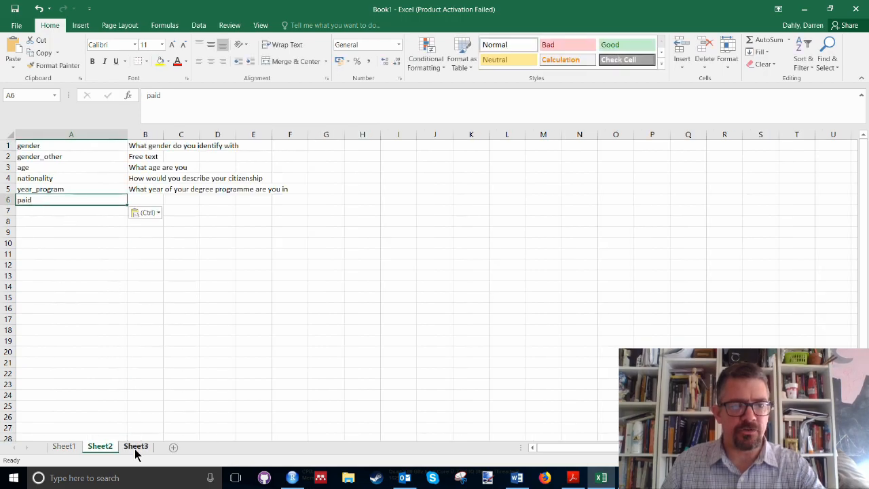
left_click(136, 445)
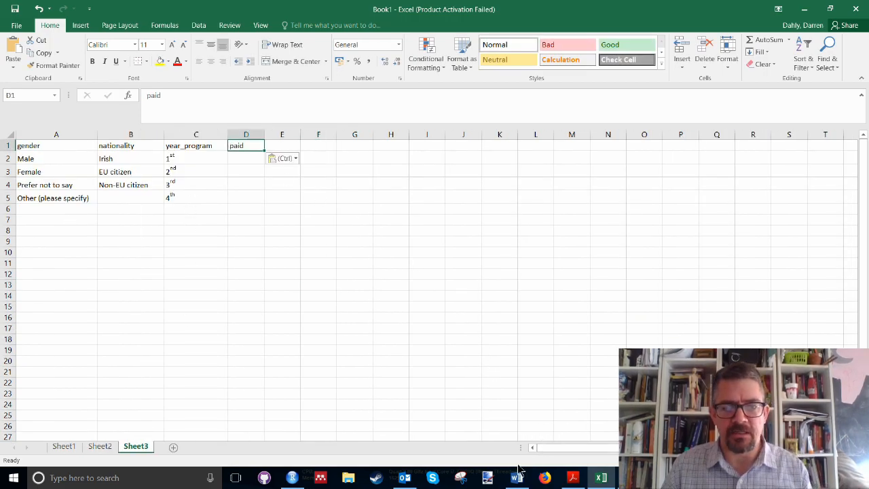
left_click(516, 476)
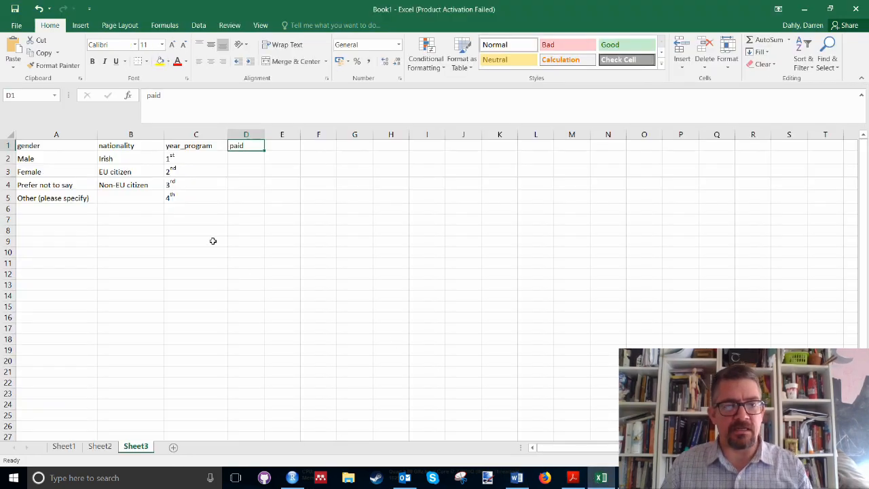
mouse_move(242, 178)
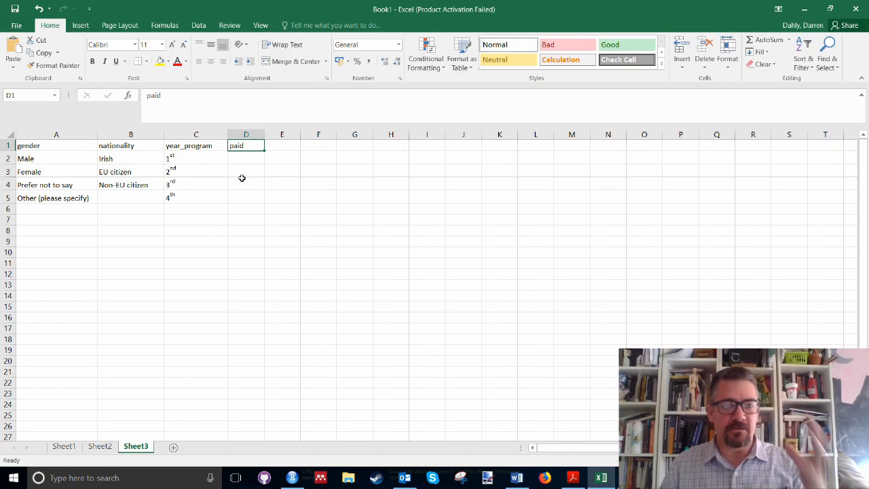
left_click(99, 447)
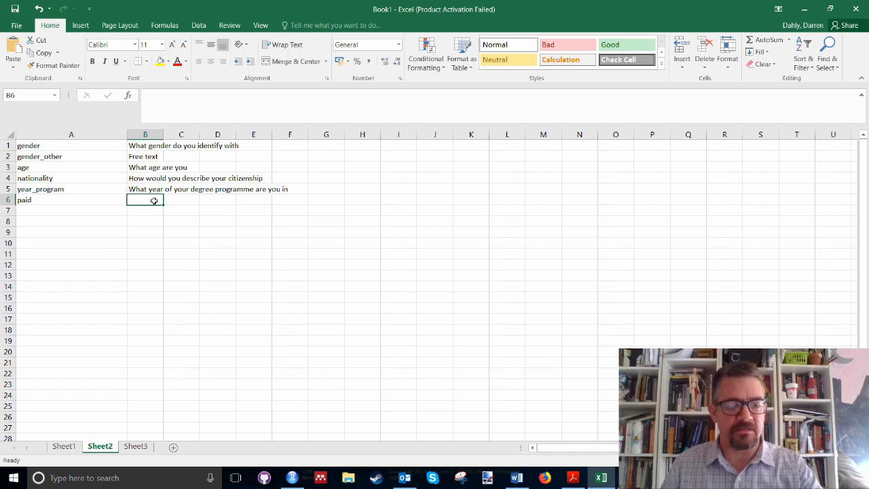
mouse_move(160, 206)
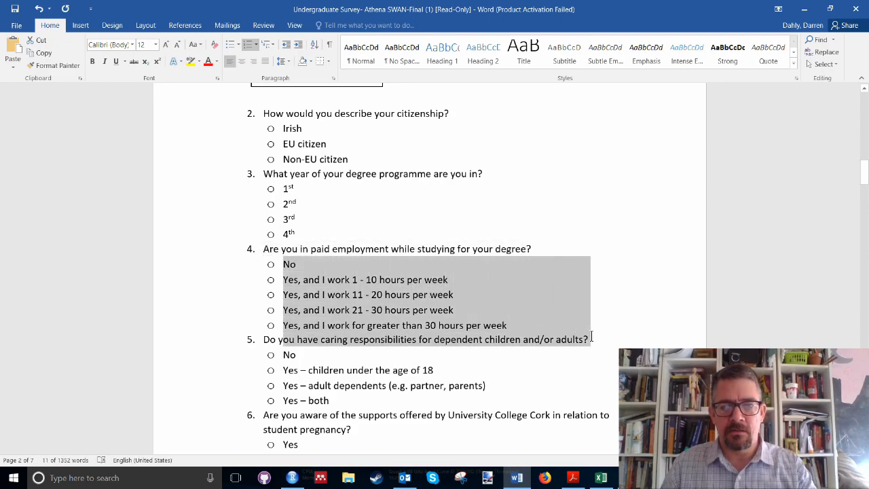
Paste question 4's five answer options into D2:D6 under paid and check them.
left_click(254, 280)
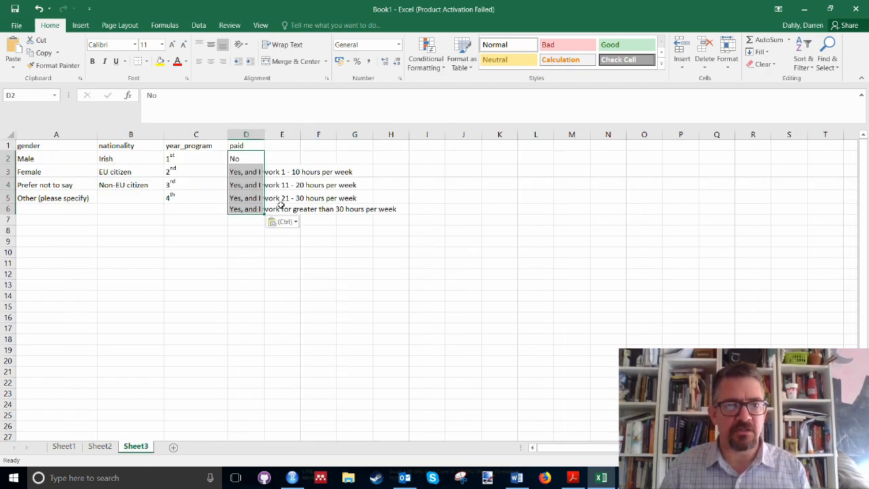
left_click(246, 185)
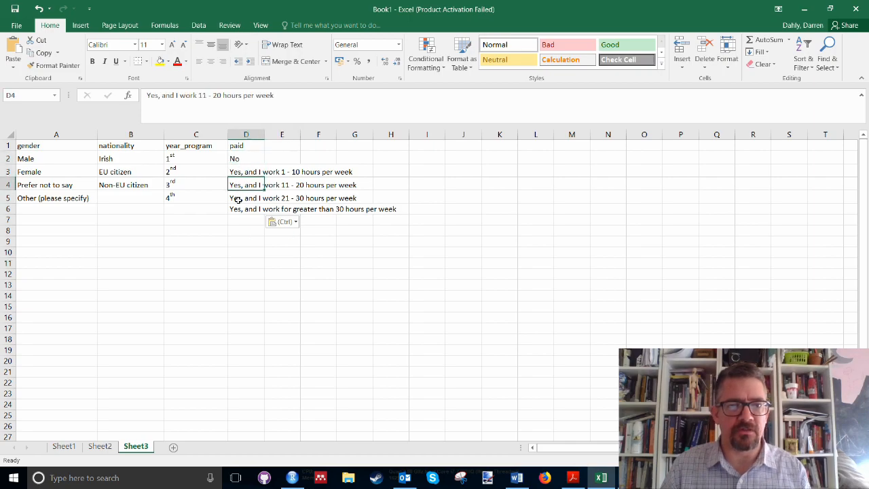
left_click(245, 209)
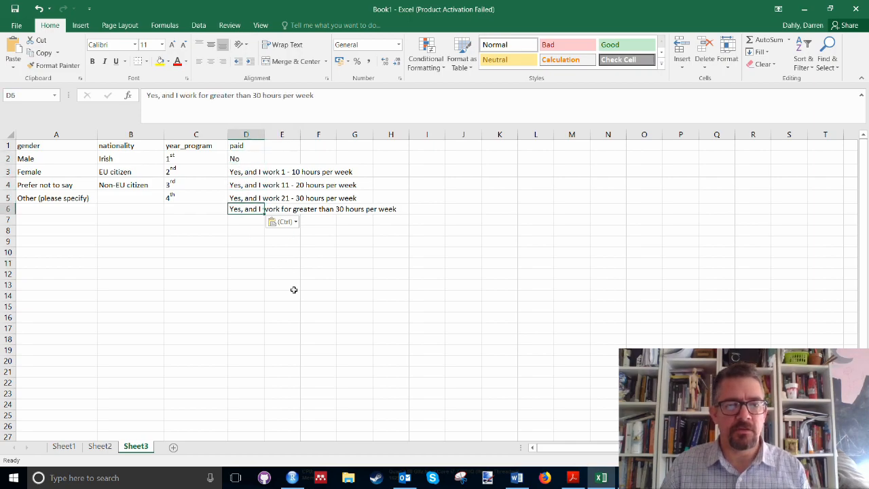
Apply a List data validation to column G (paid) and start picking its source range.
left_click(63, 445)
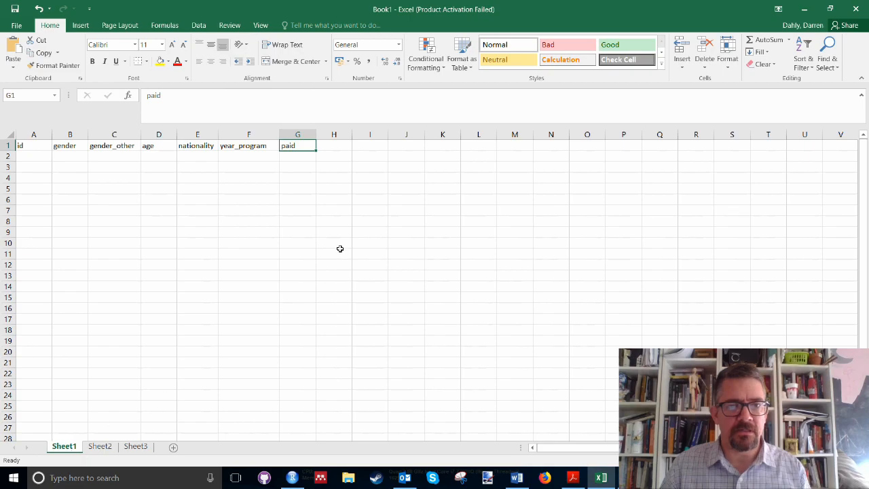
left_click(296, 134)
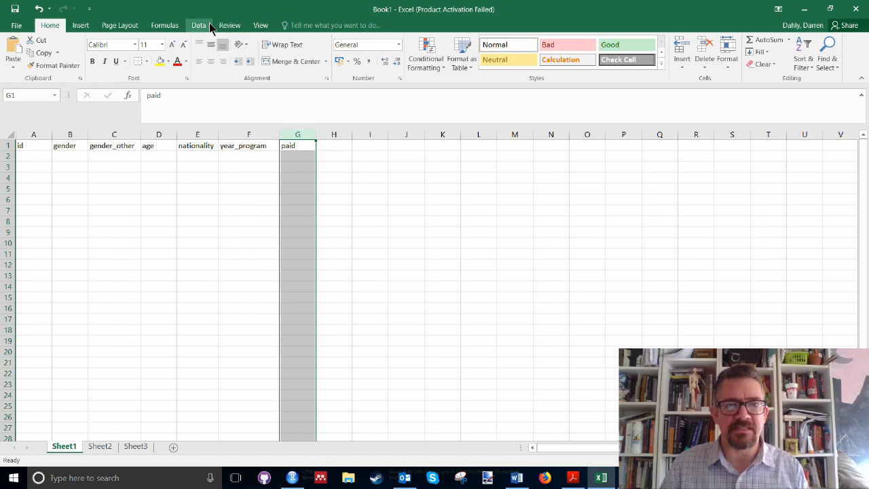
left_click(198, 25)
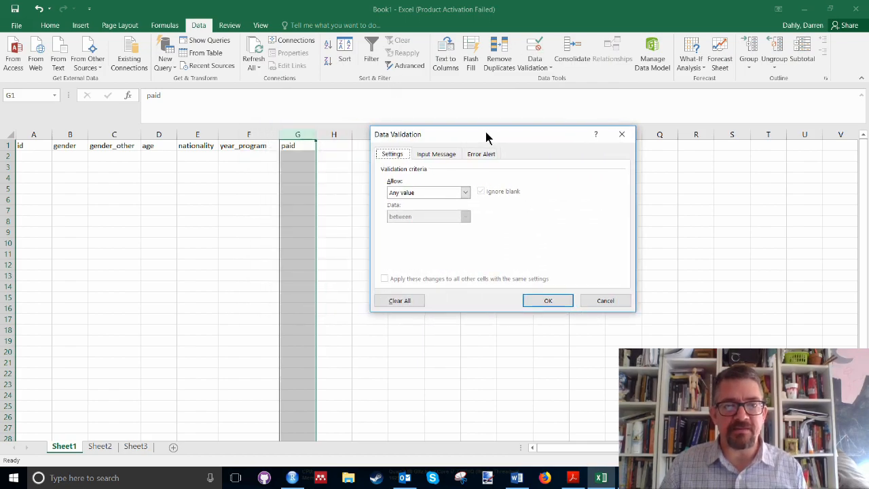
mouse_move(306, 182)
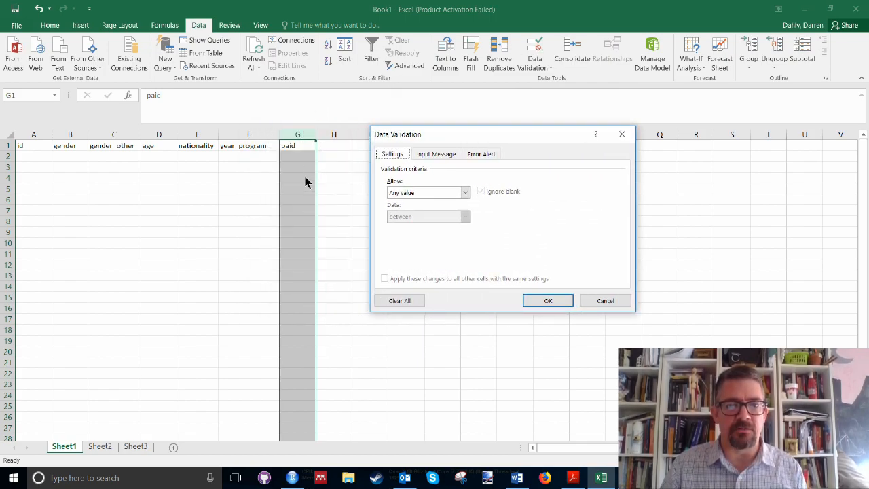
mouse_move(382, 198)
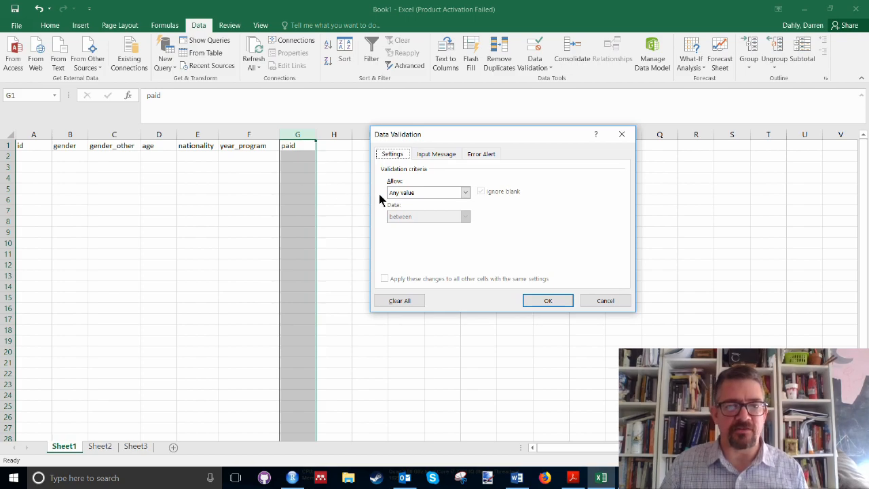
mouse_move(475, 203)
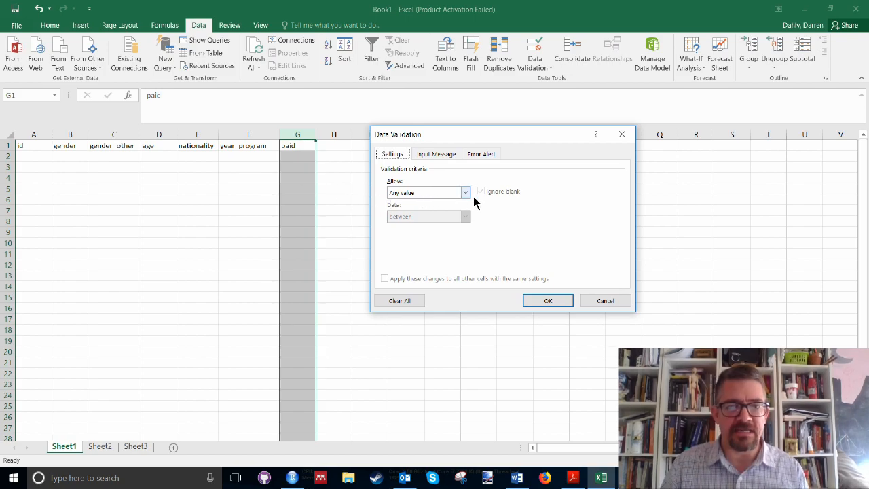
left_click(464, 193)
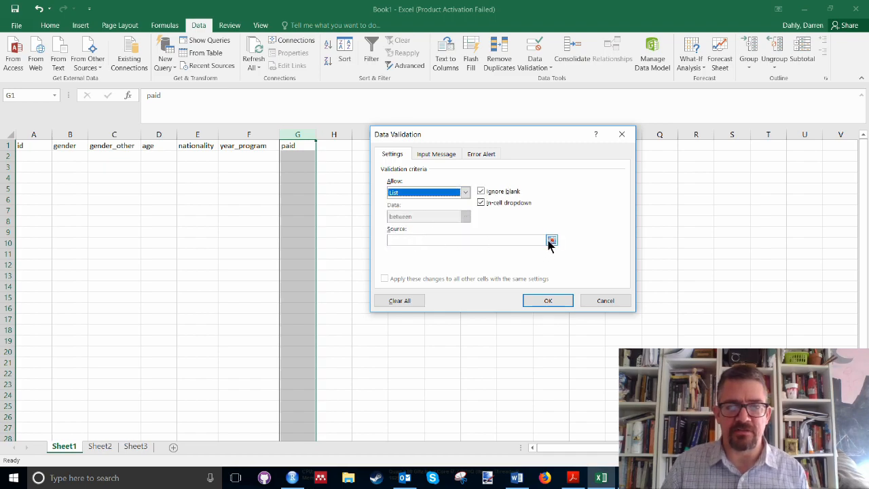
left_click(136, 447)
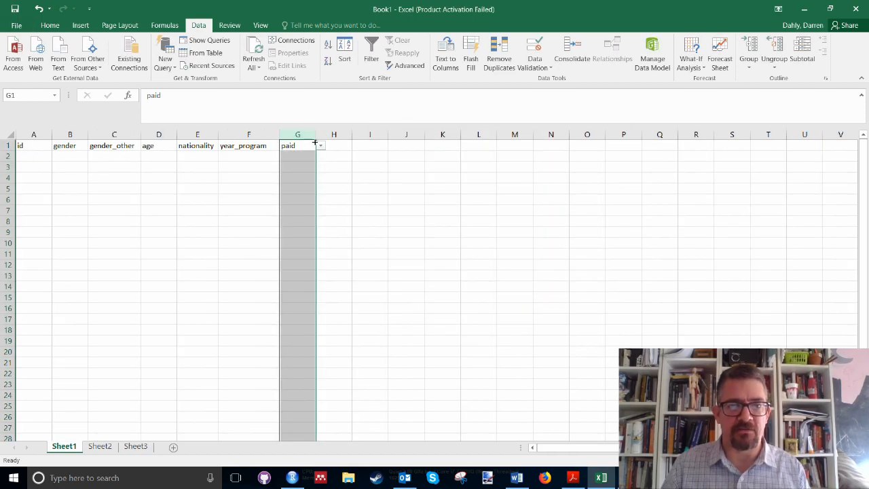
left_click(296, 155)
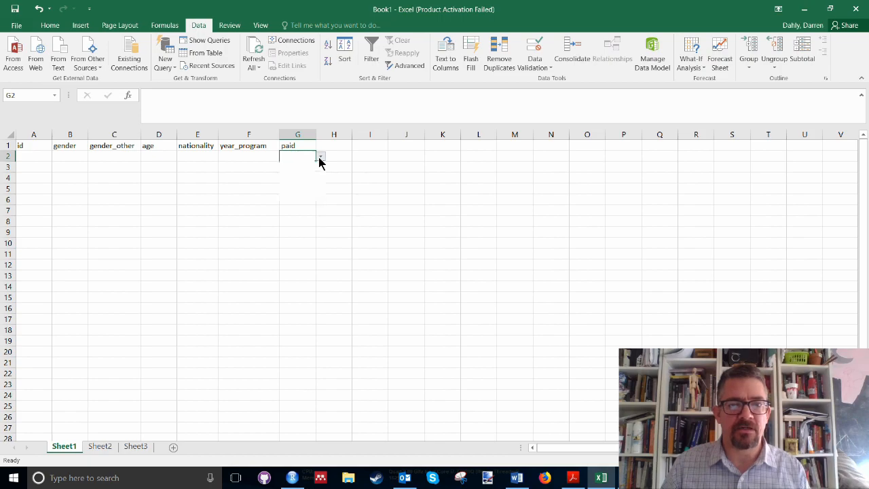
type("No")
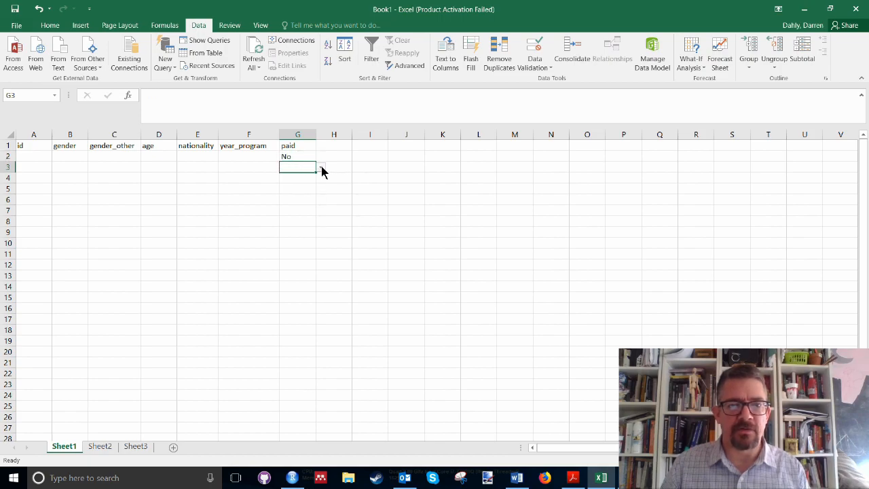
type("Yes, and I work 11 - 20 hours per week")
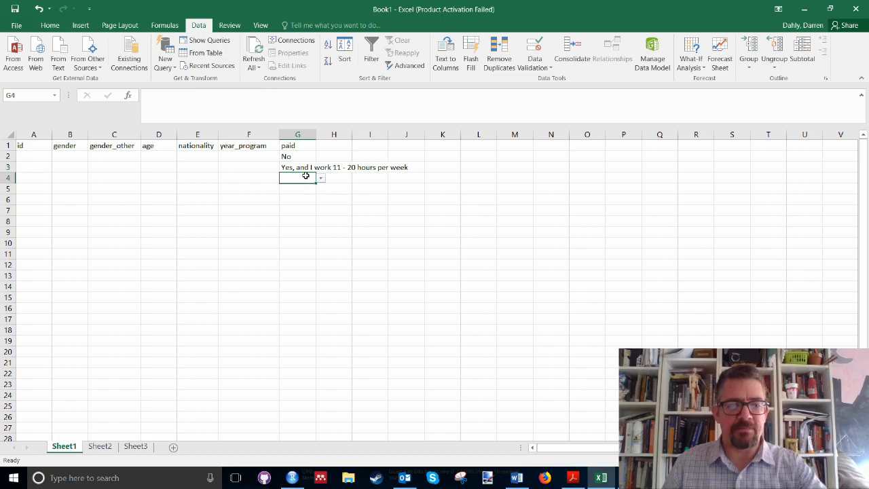
type("sdas")
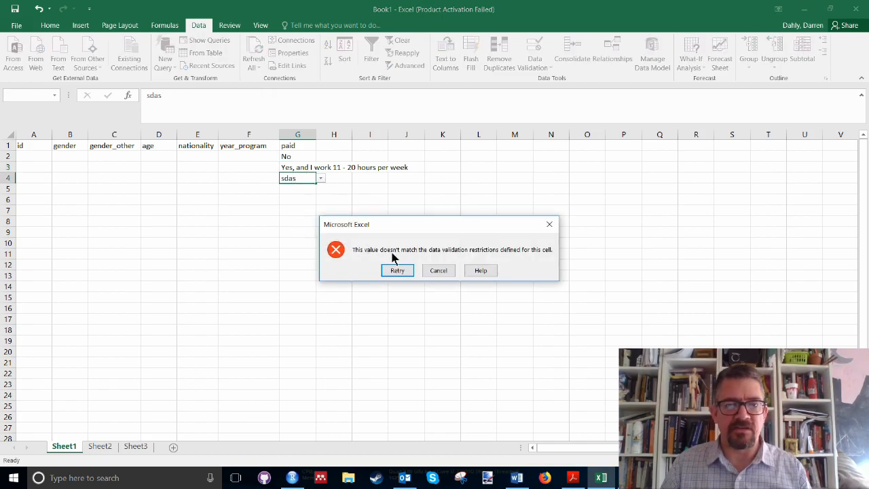
mouse_move(548, 225)
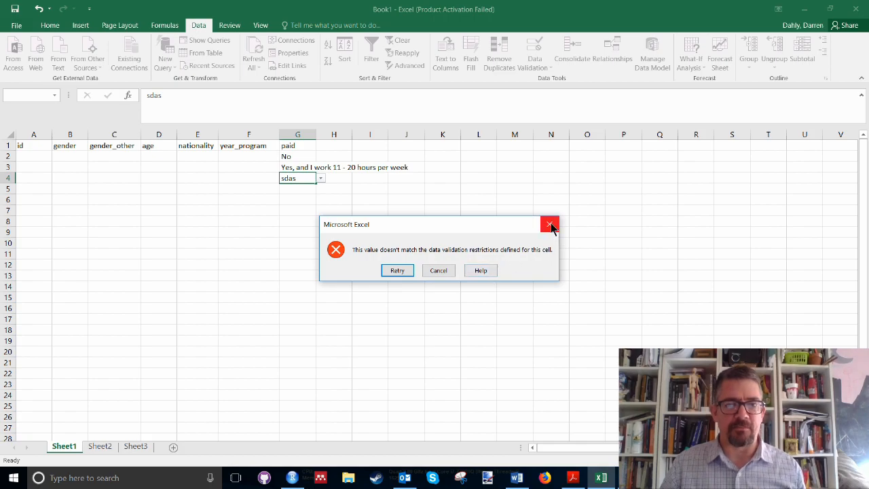
left_click(437, 270)
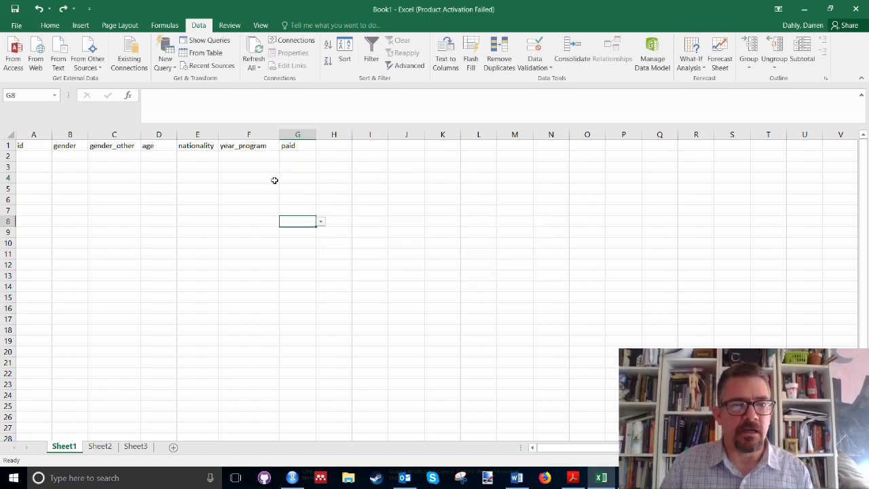
Confirm column D's validation as whole numbers between 10 and 100, then view the Word survey.
right_click(158, 135)
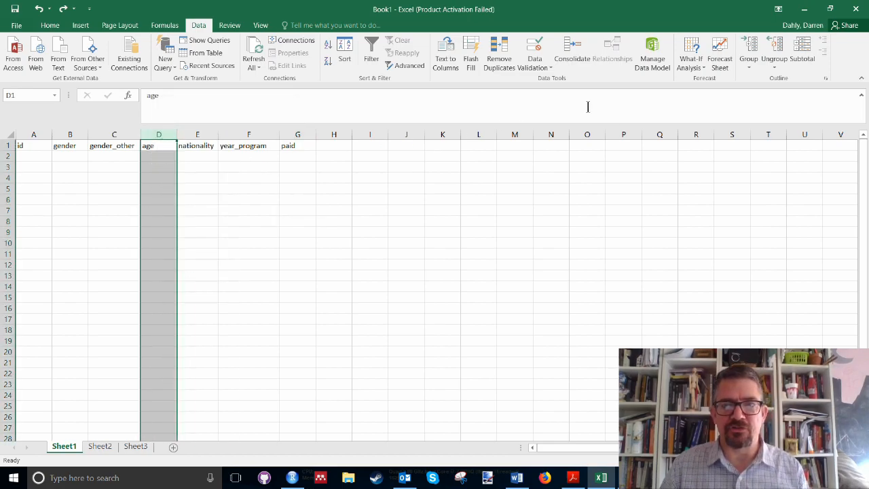
left_click(533, 52)
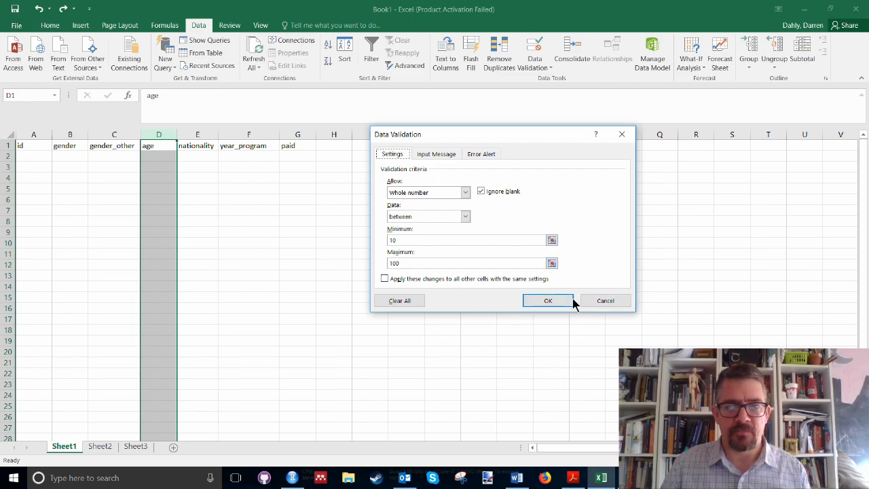
left_click(548, 300)
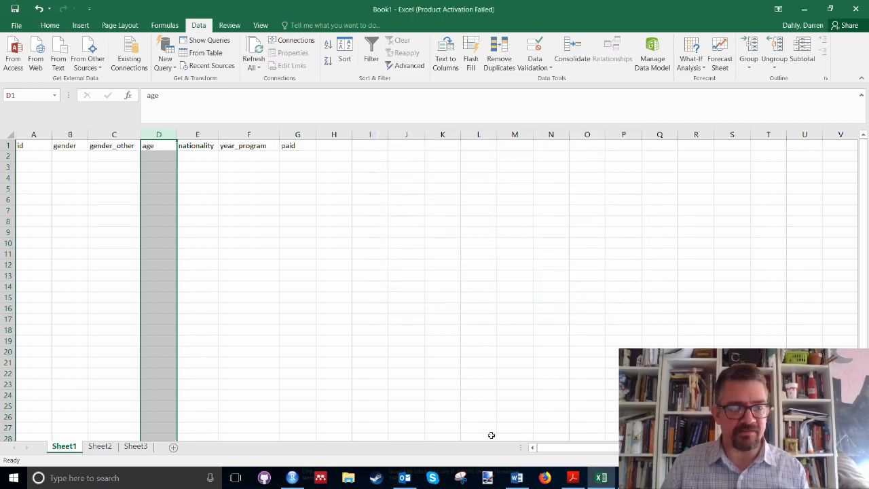
left_click(516, 478)
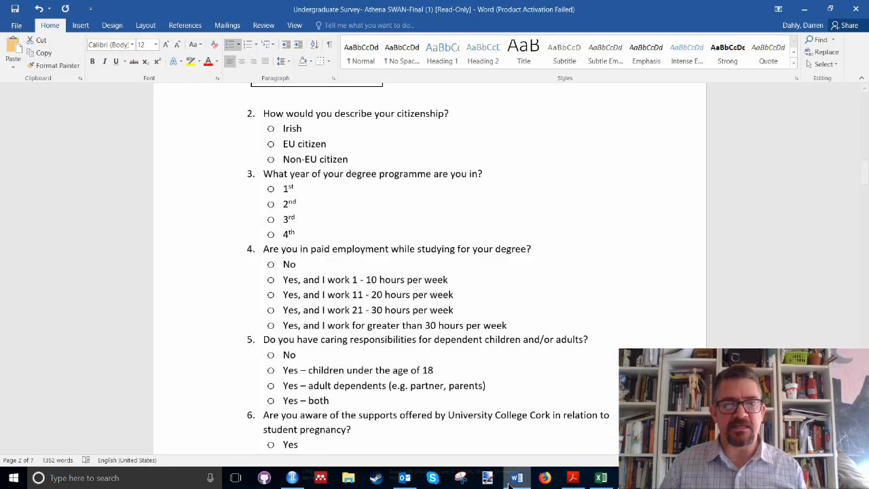
Select question 4's paid-employment answer options in Word and return to Excel.
left_click_drag(283, 263, 508, 325)
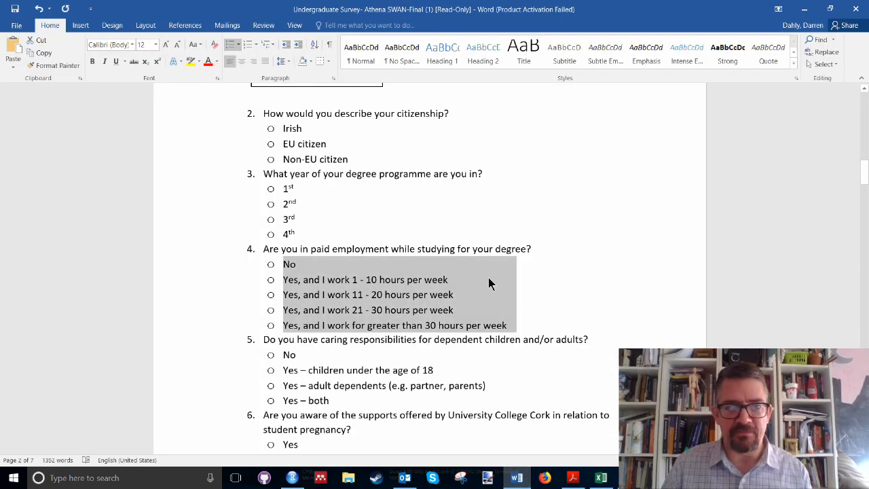
scroll("down", 3)
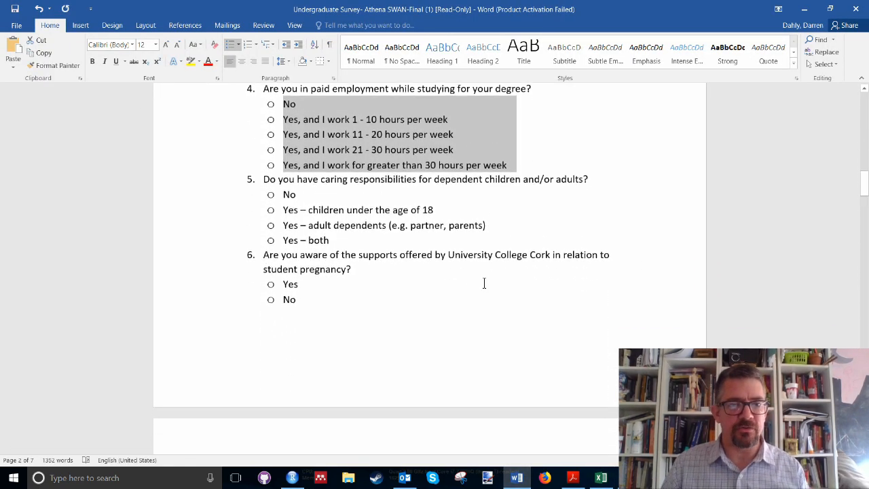
scroll("down", 3)
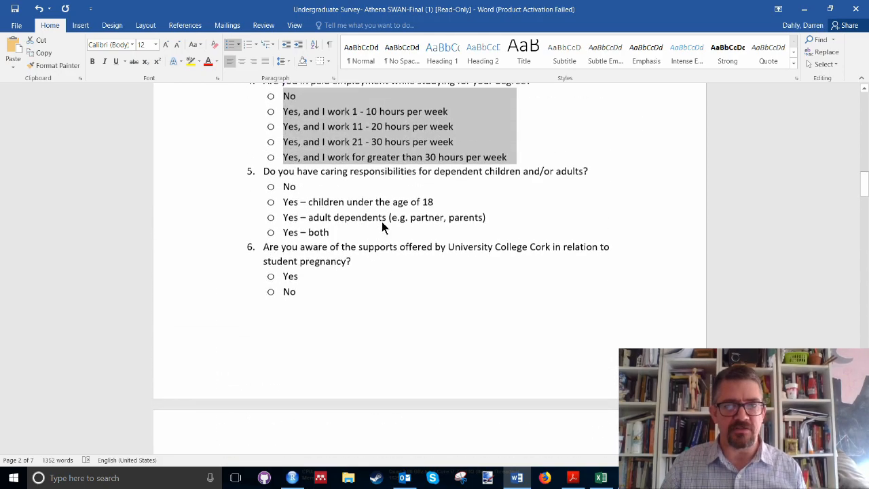
left_click(599, 478)
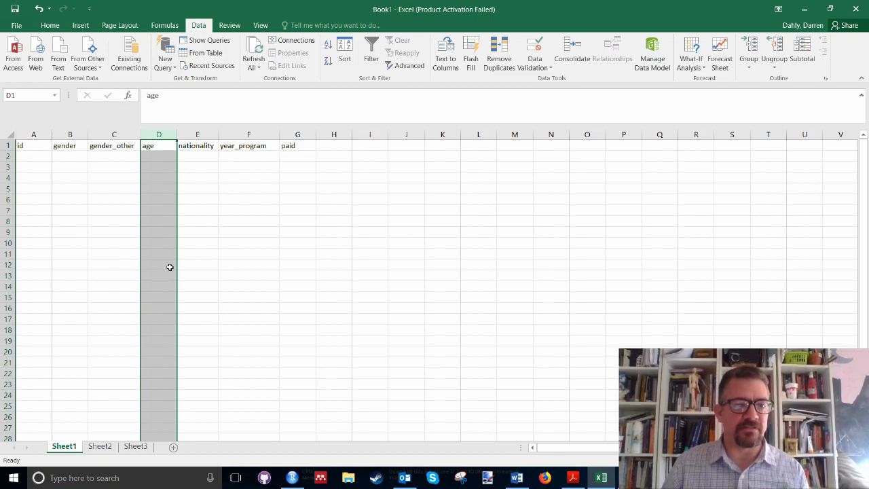
mouse_move(161, 267)
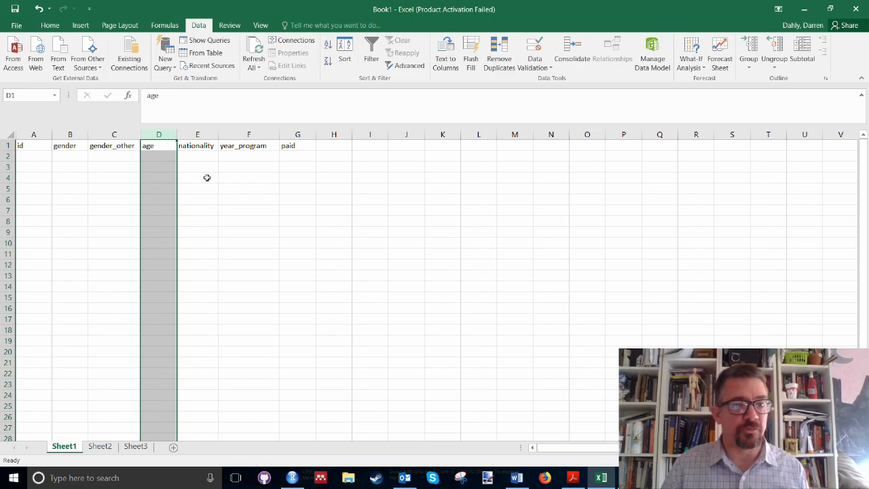
mouse_move(138, 304)
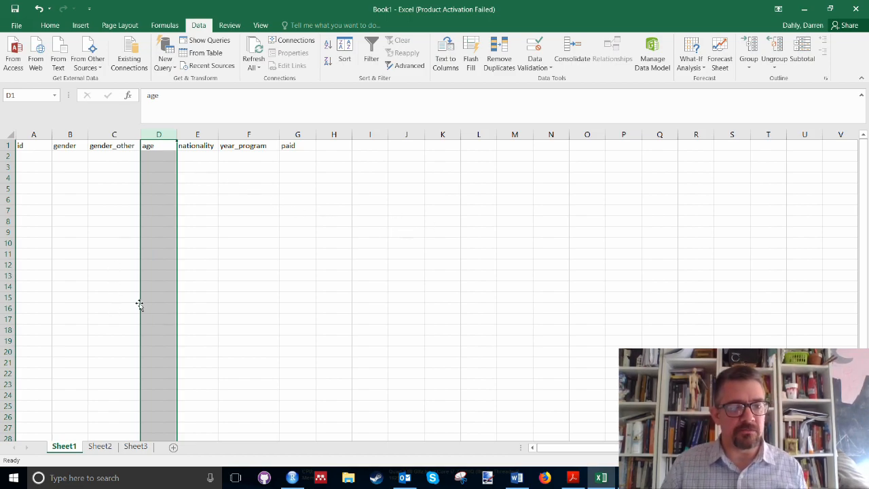
mouse_move(130, 308)
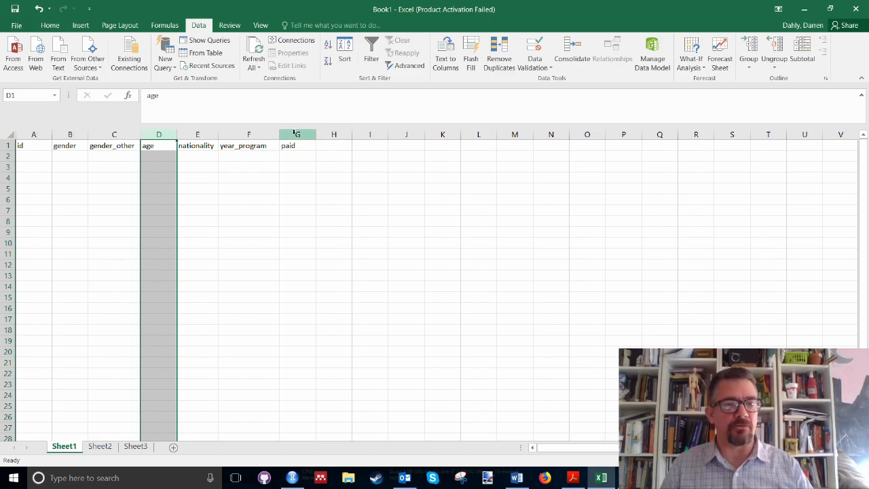
Check Sheet1's headers, then switch to Sheet2 with the variable descriptions.
left_click(8, 157)
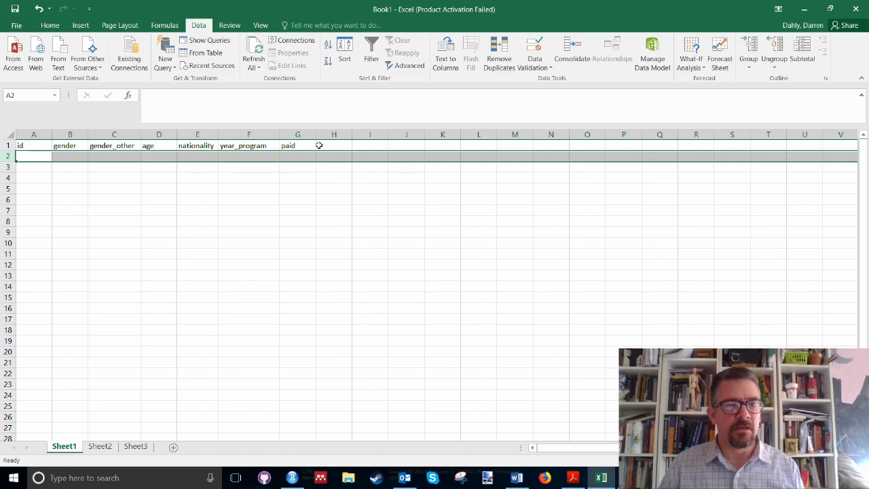
left_click(68, 134)
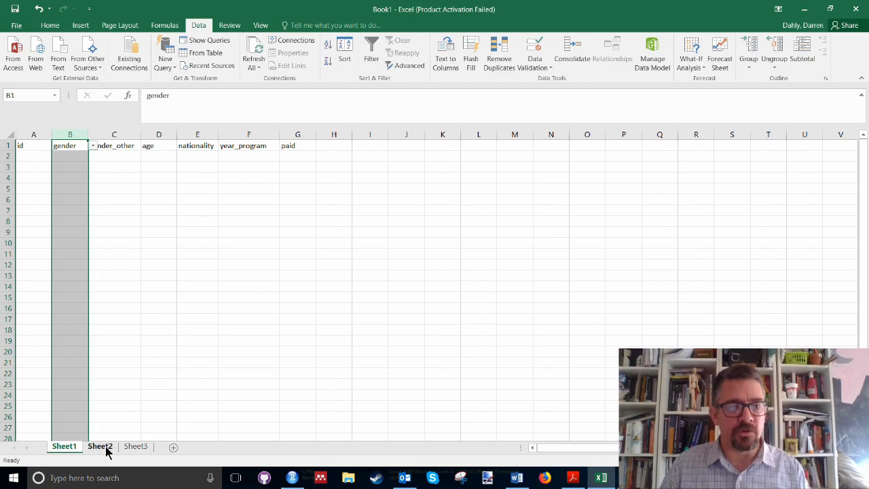
left_click(64, 446)
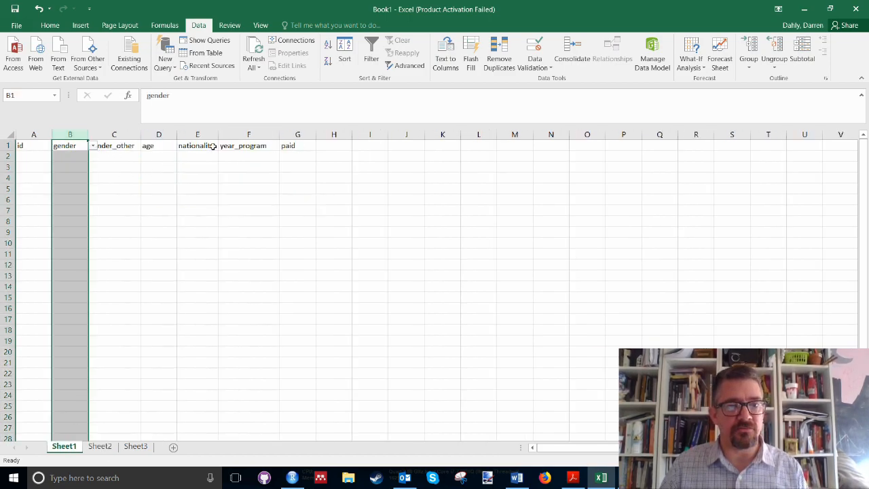
left_click(101, 445)
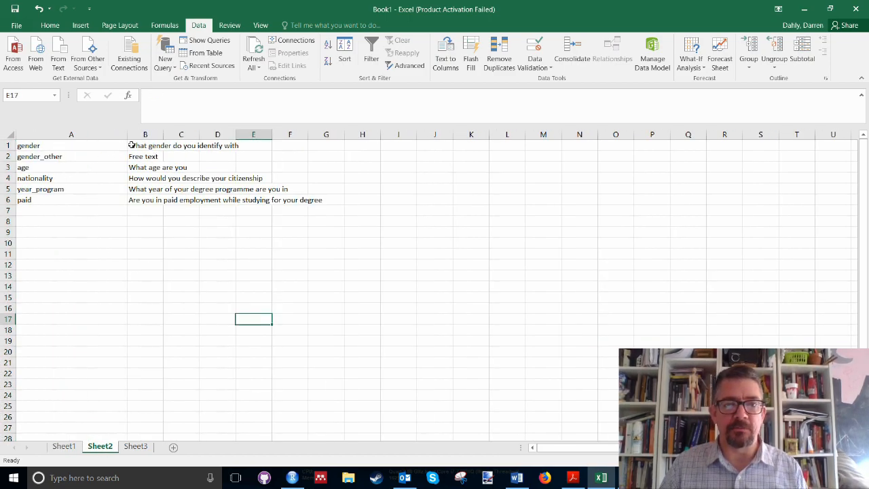
mouse_move(265, 239)
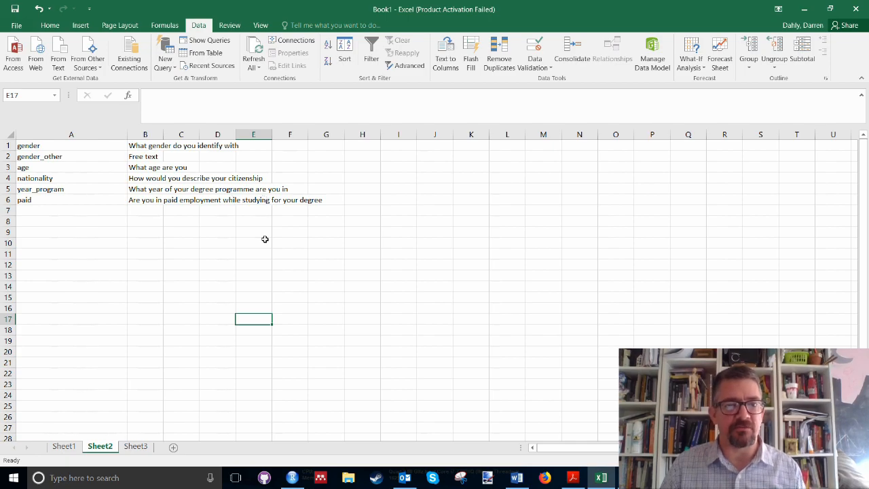
mouse_move(128, 144)
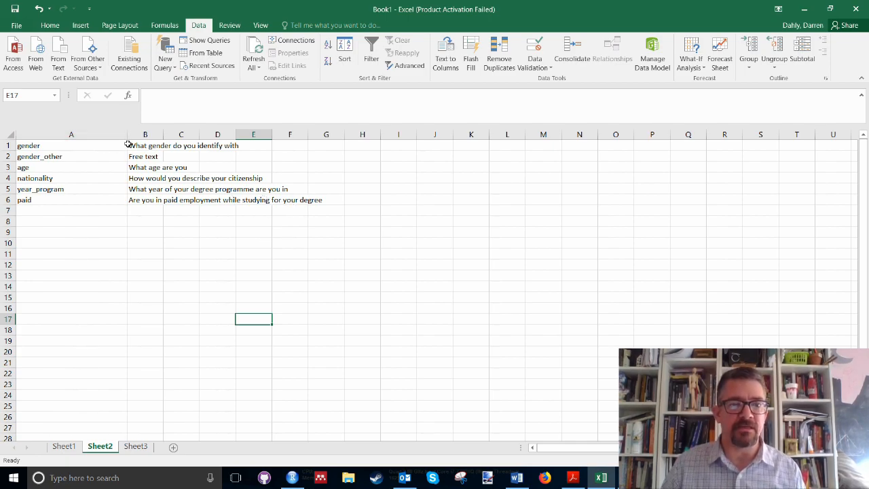
mouse_move(147, 146)
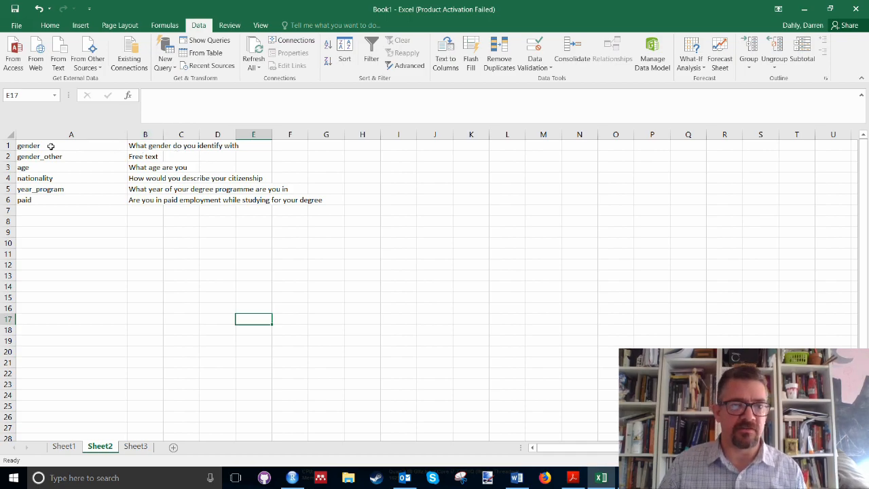
Switch to Sheet3 listing the gender, nationality, year_program and paid answers.
left_click(135, 446)
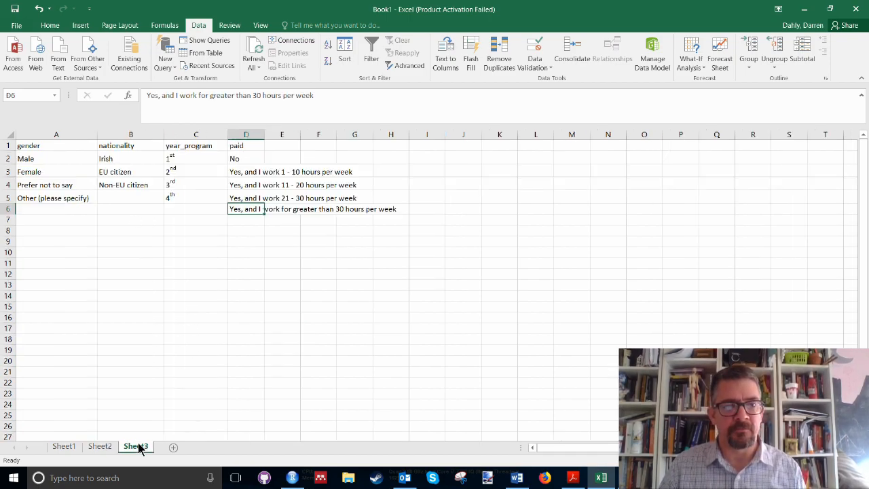